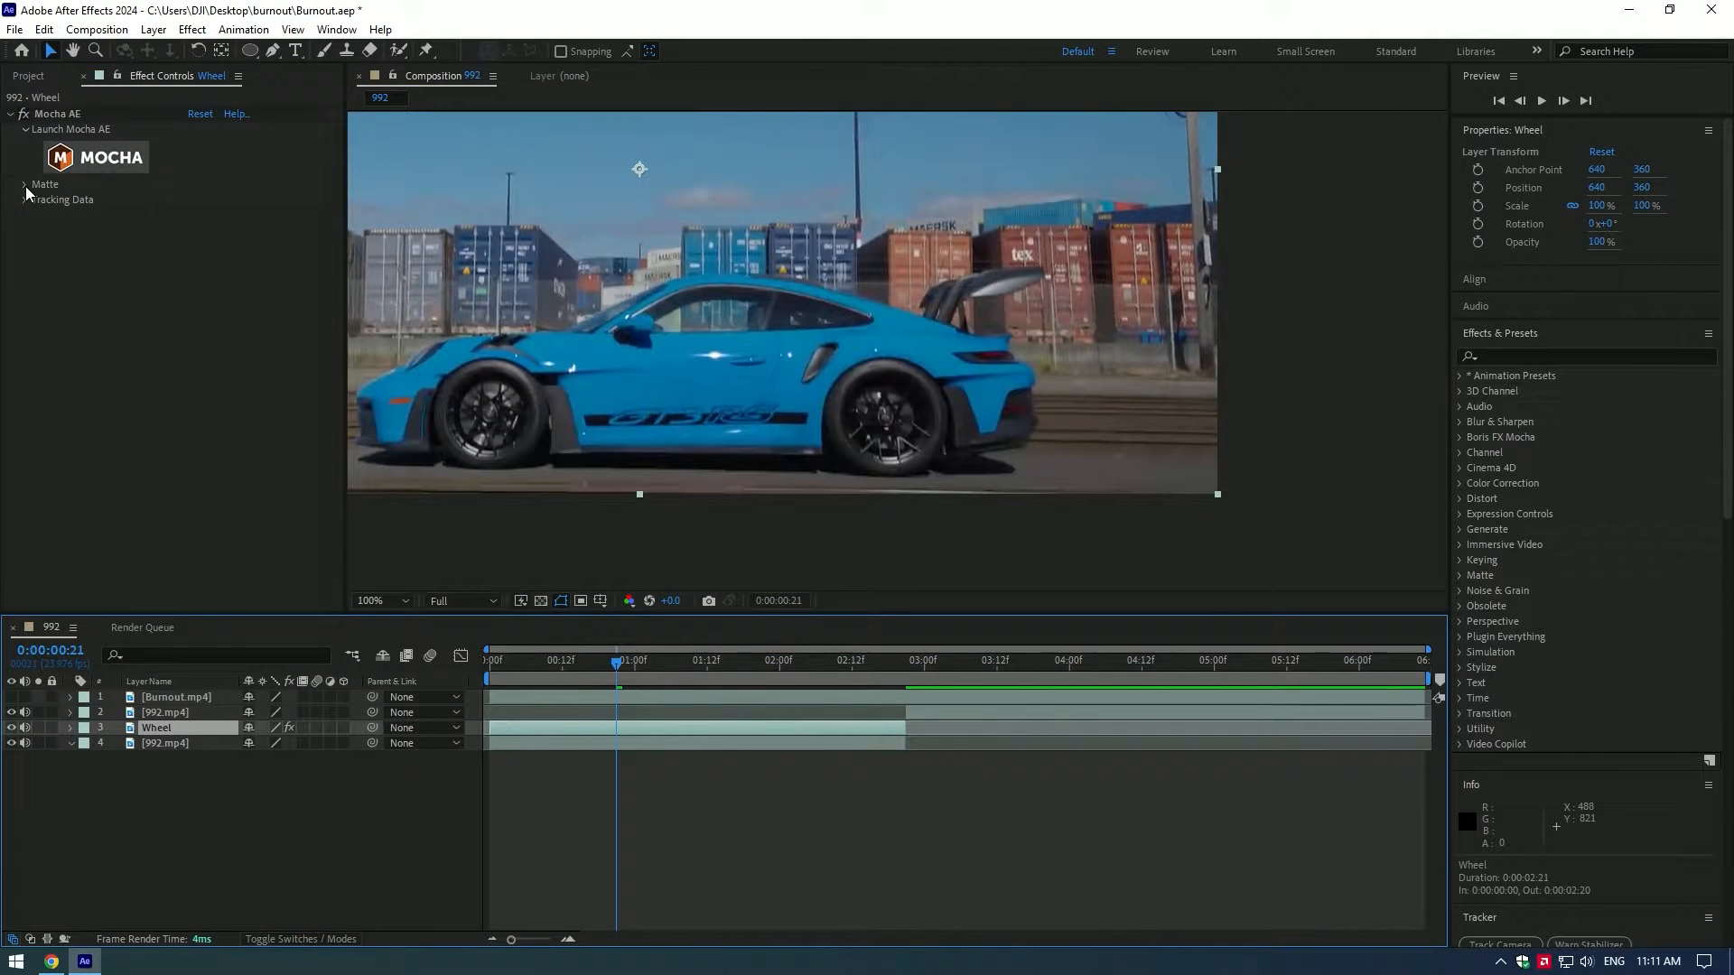
Create an AE mask from the Mocha wheel track and scrub to confirm it follows the wheel.
{"action": "left_click", "coordinate": [23, 184]}
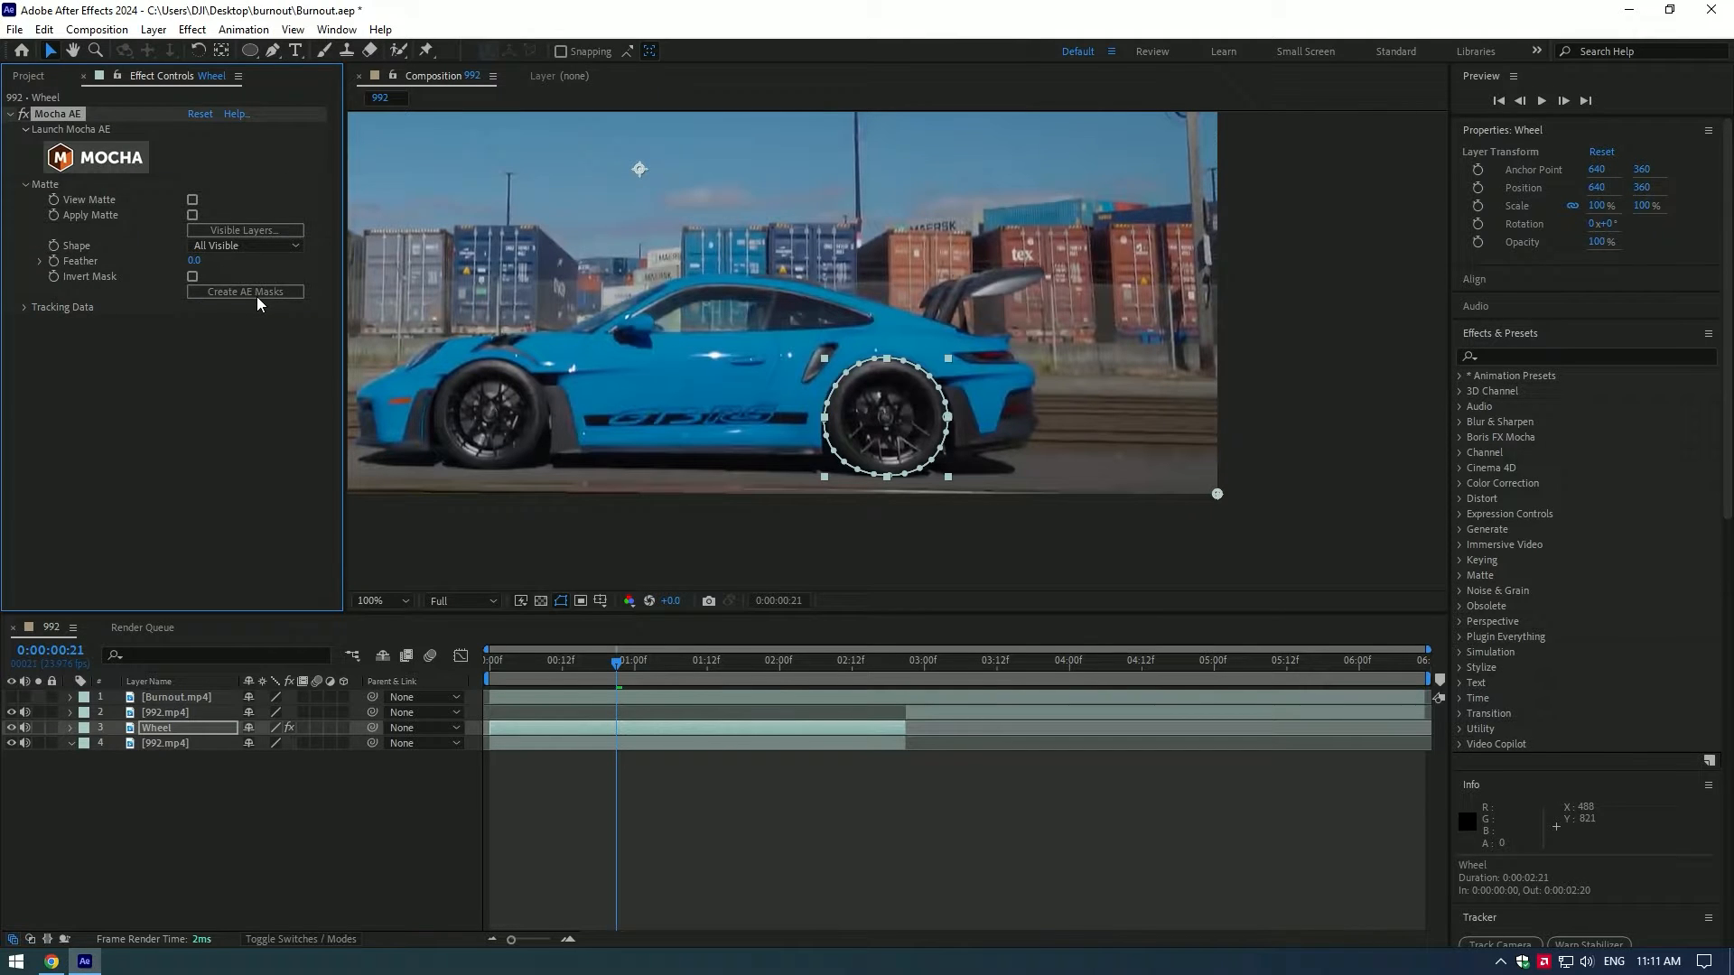
{"action": "left_click", "coordinate": [744, 661]}
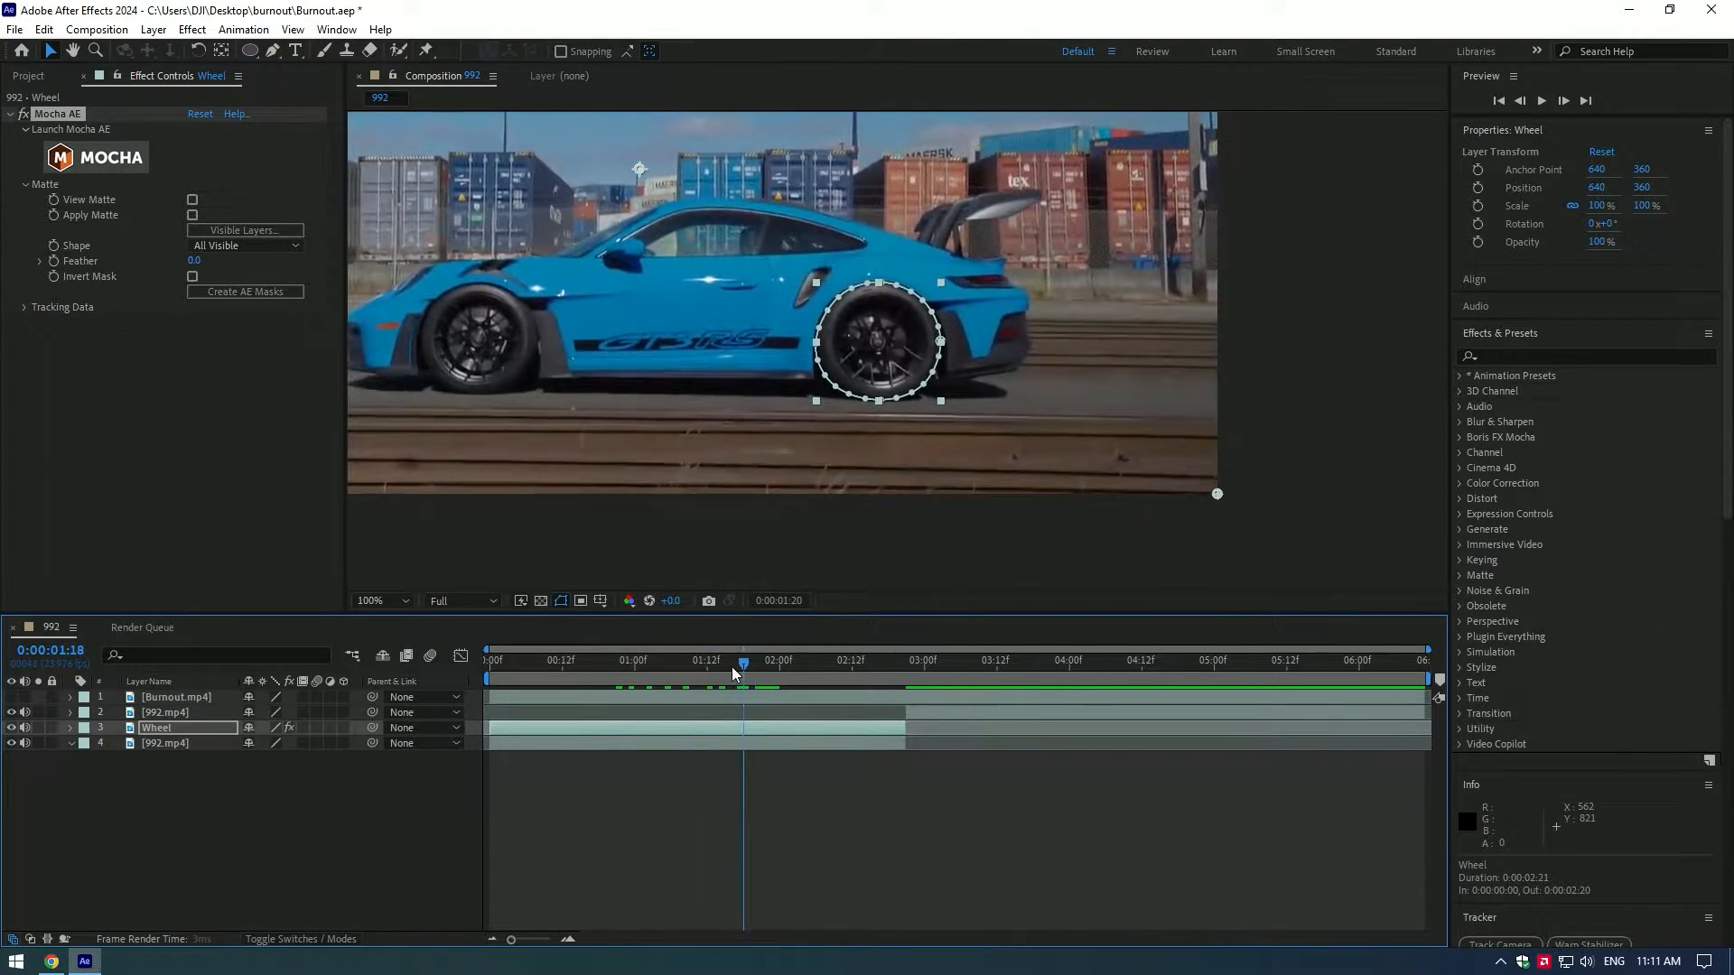
{"action": "left_click_drag", "start_coordinate": [744, 663], "coordinate": [664, 663]}
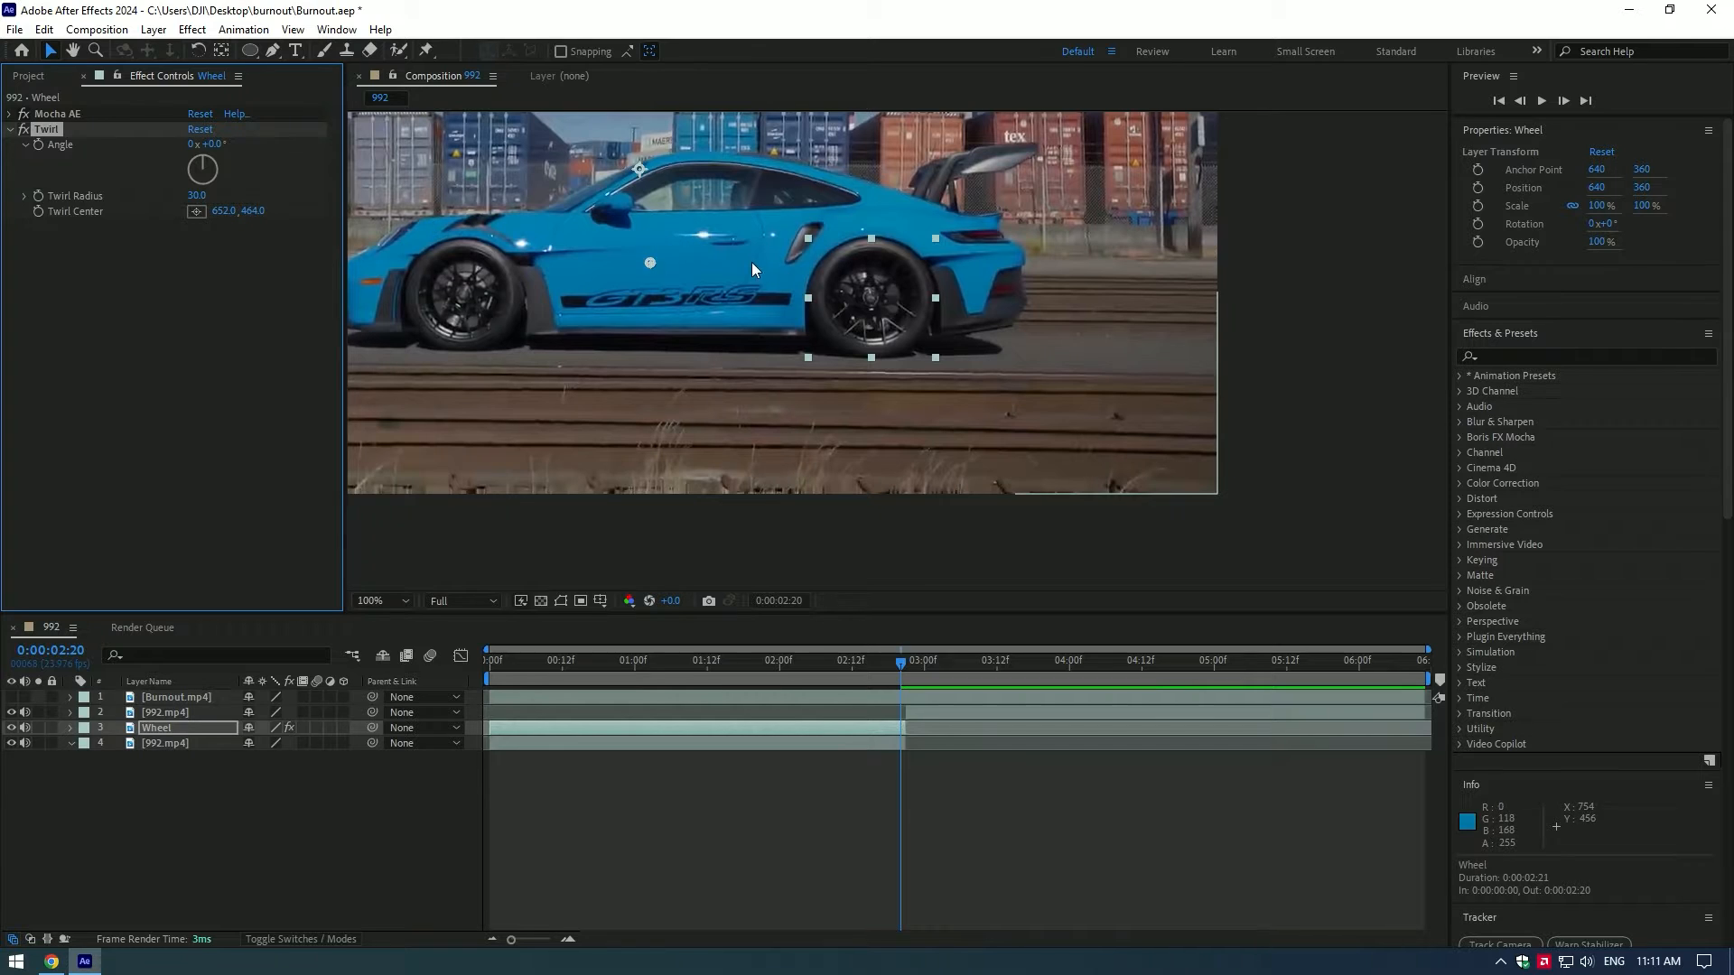
Place the Twirl effect's centre crosshair on the rear wheel's hub.
{"action": "left_click_drag", "start_coordinate": [650, 264], "coordinate": [871, 296]}
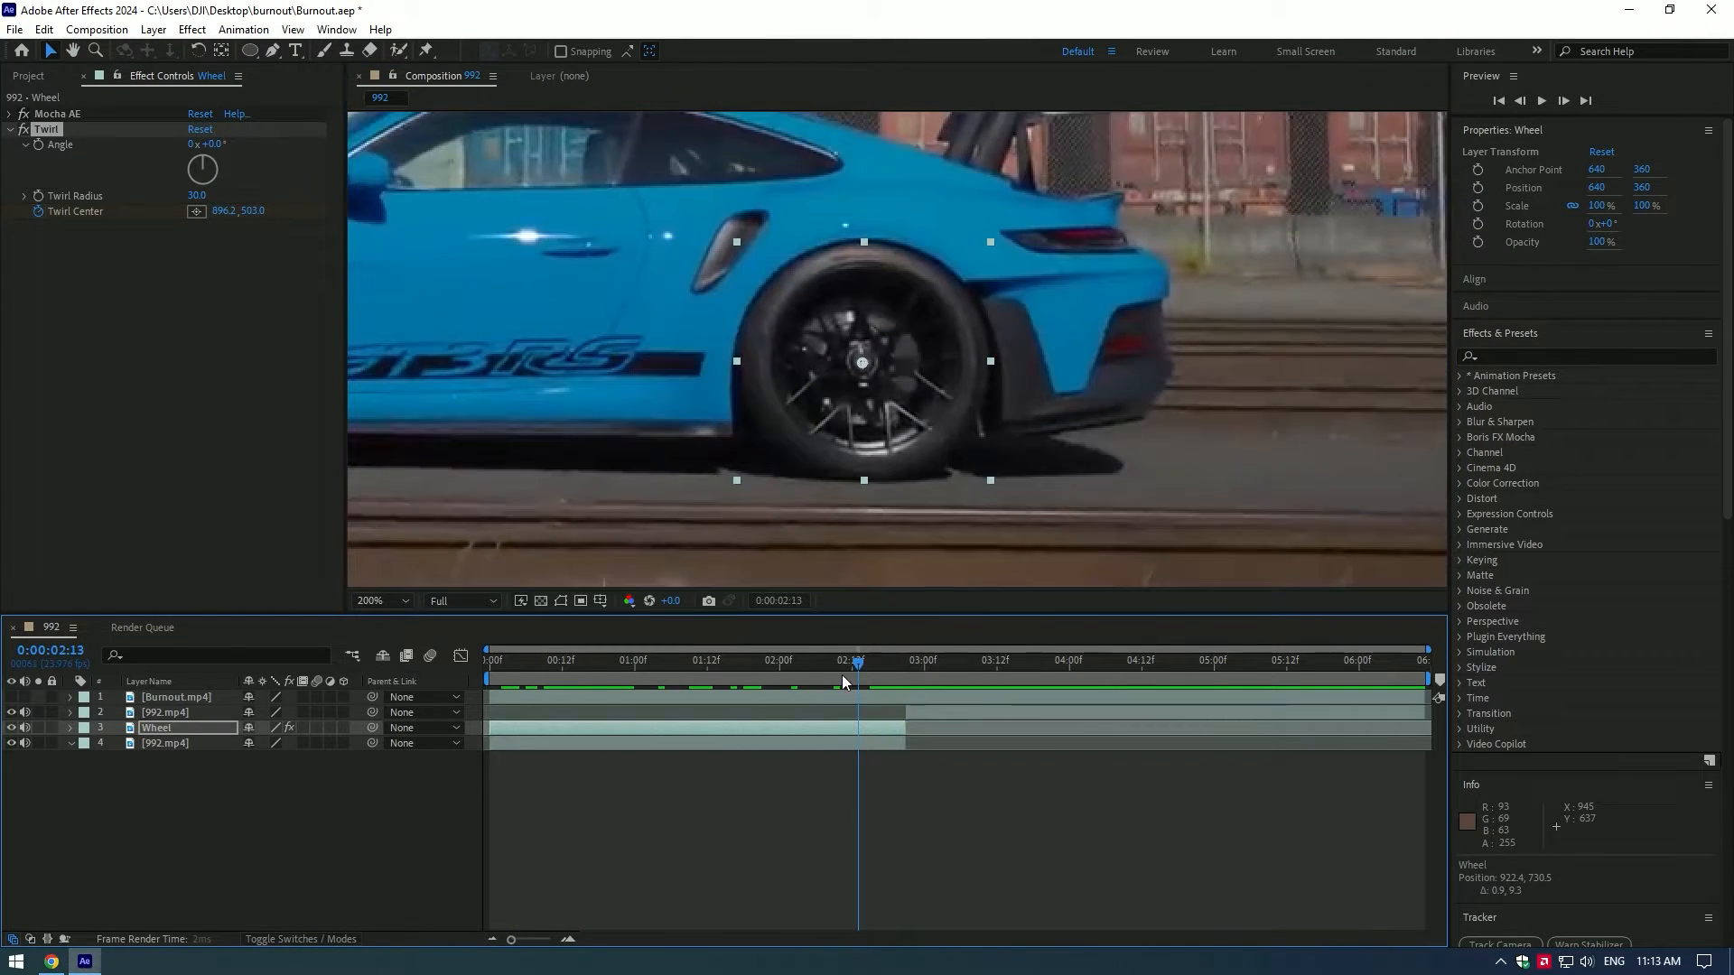
Test the Twirl angle on the wheel and keyframe its centre at the clip start.
{"action": "left_click", "coordinate": [775, 661]}
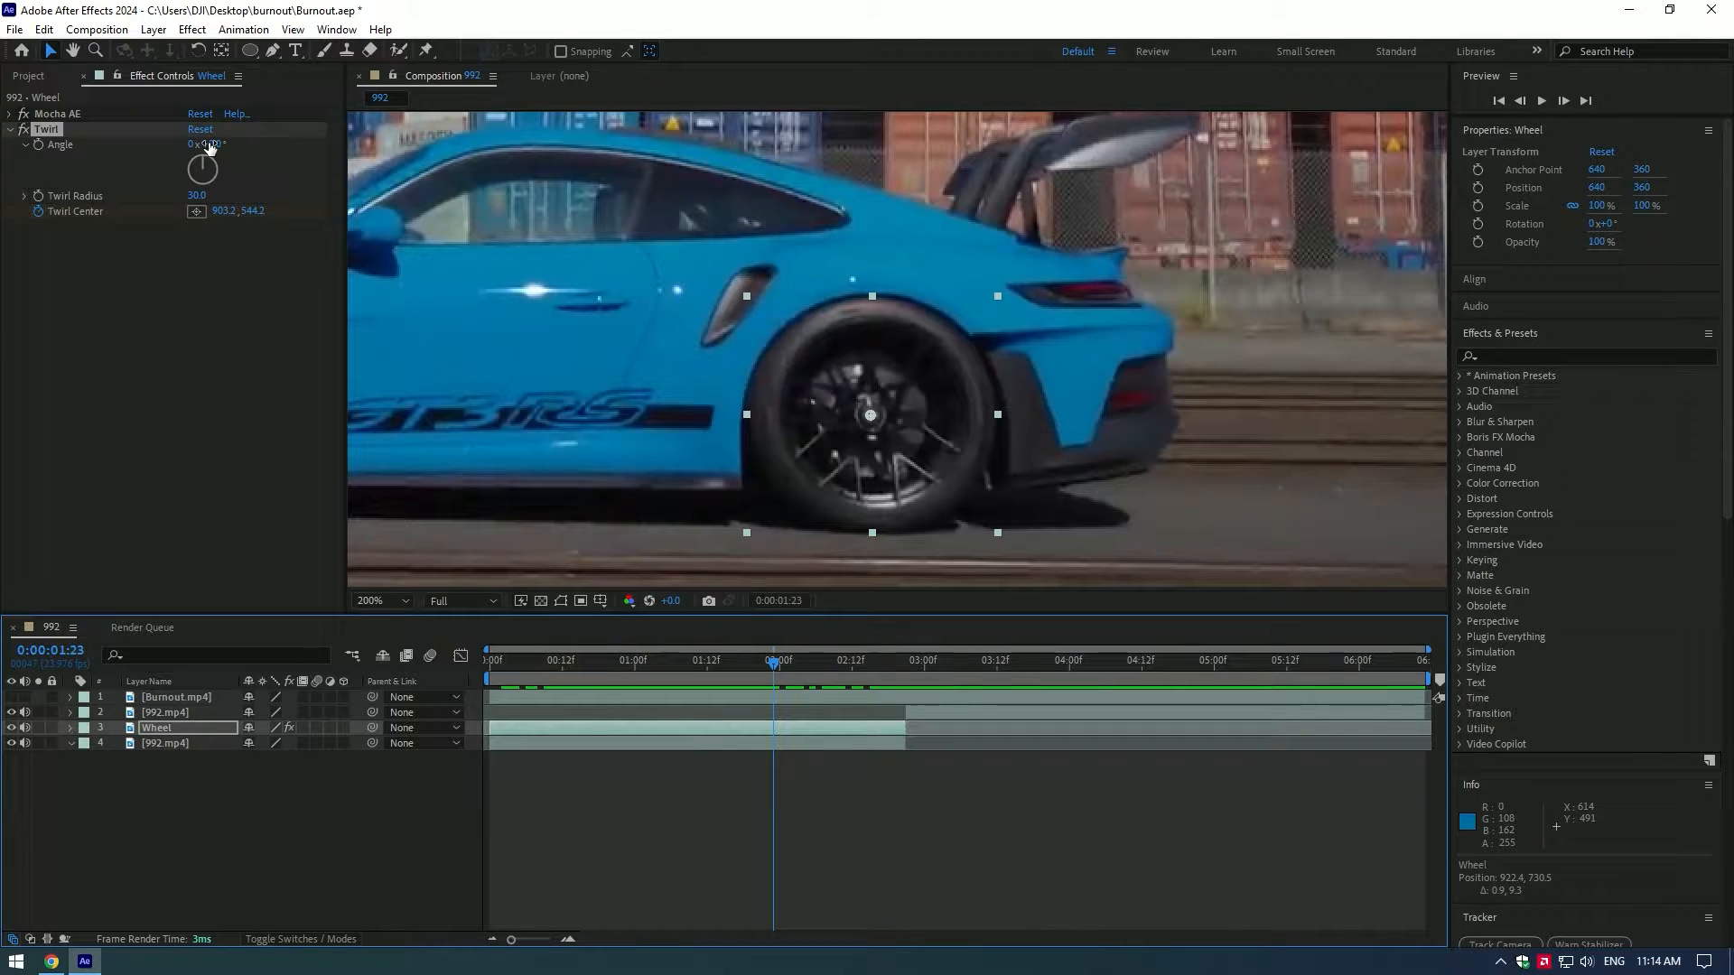
{"action": "left_click_drag", "start_coordinate": [203, 168], "coordinate": [215, 155]}
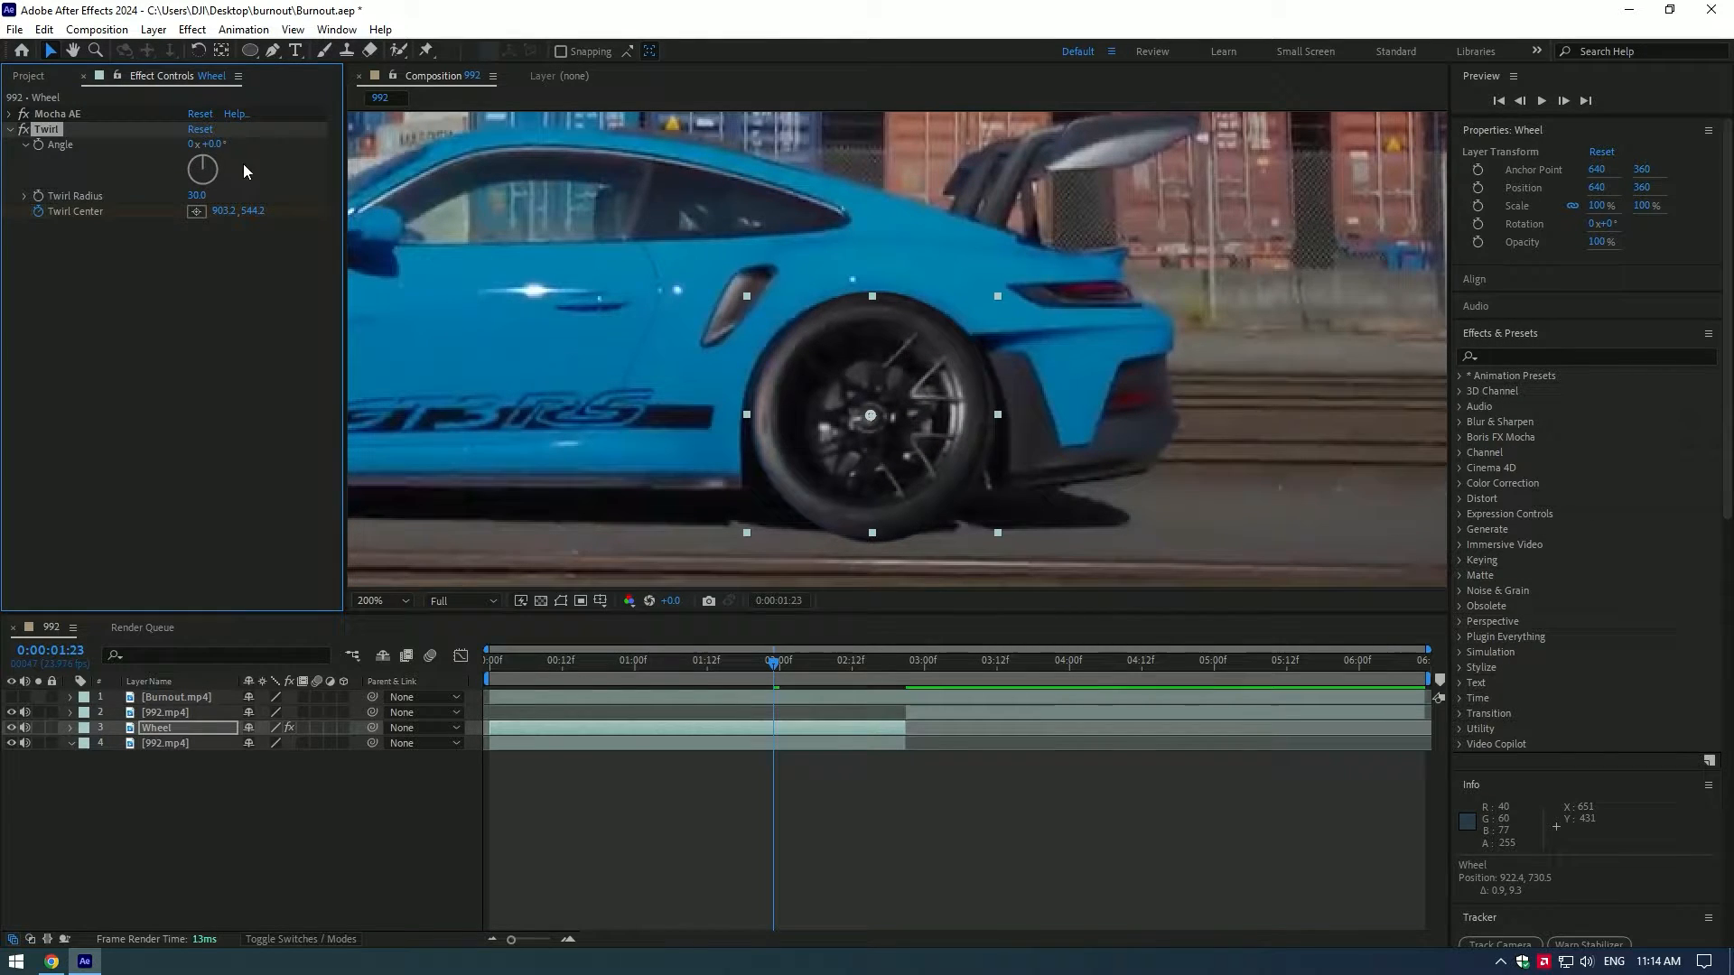
{"action": "left_click_drag", "start_coordinate": [202, 168], "coordinate": [197, 177]}
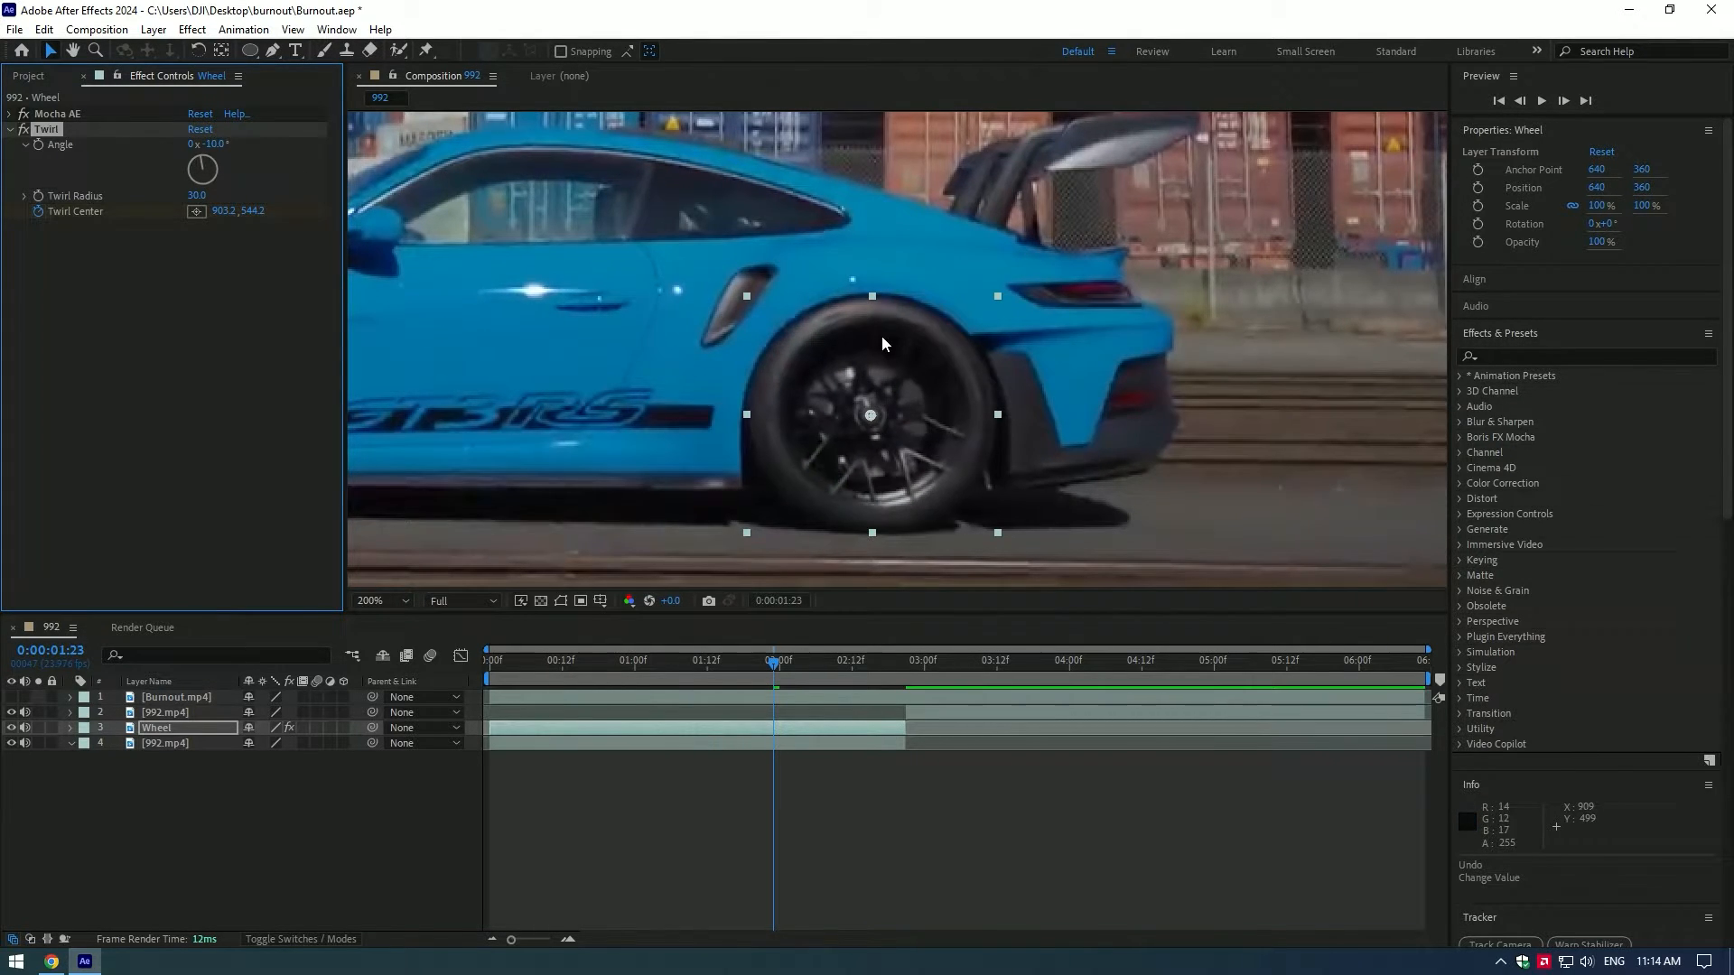
{"action": "left_click", "coordinate": [585, 661]}
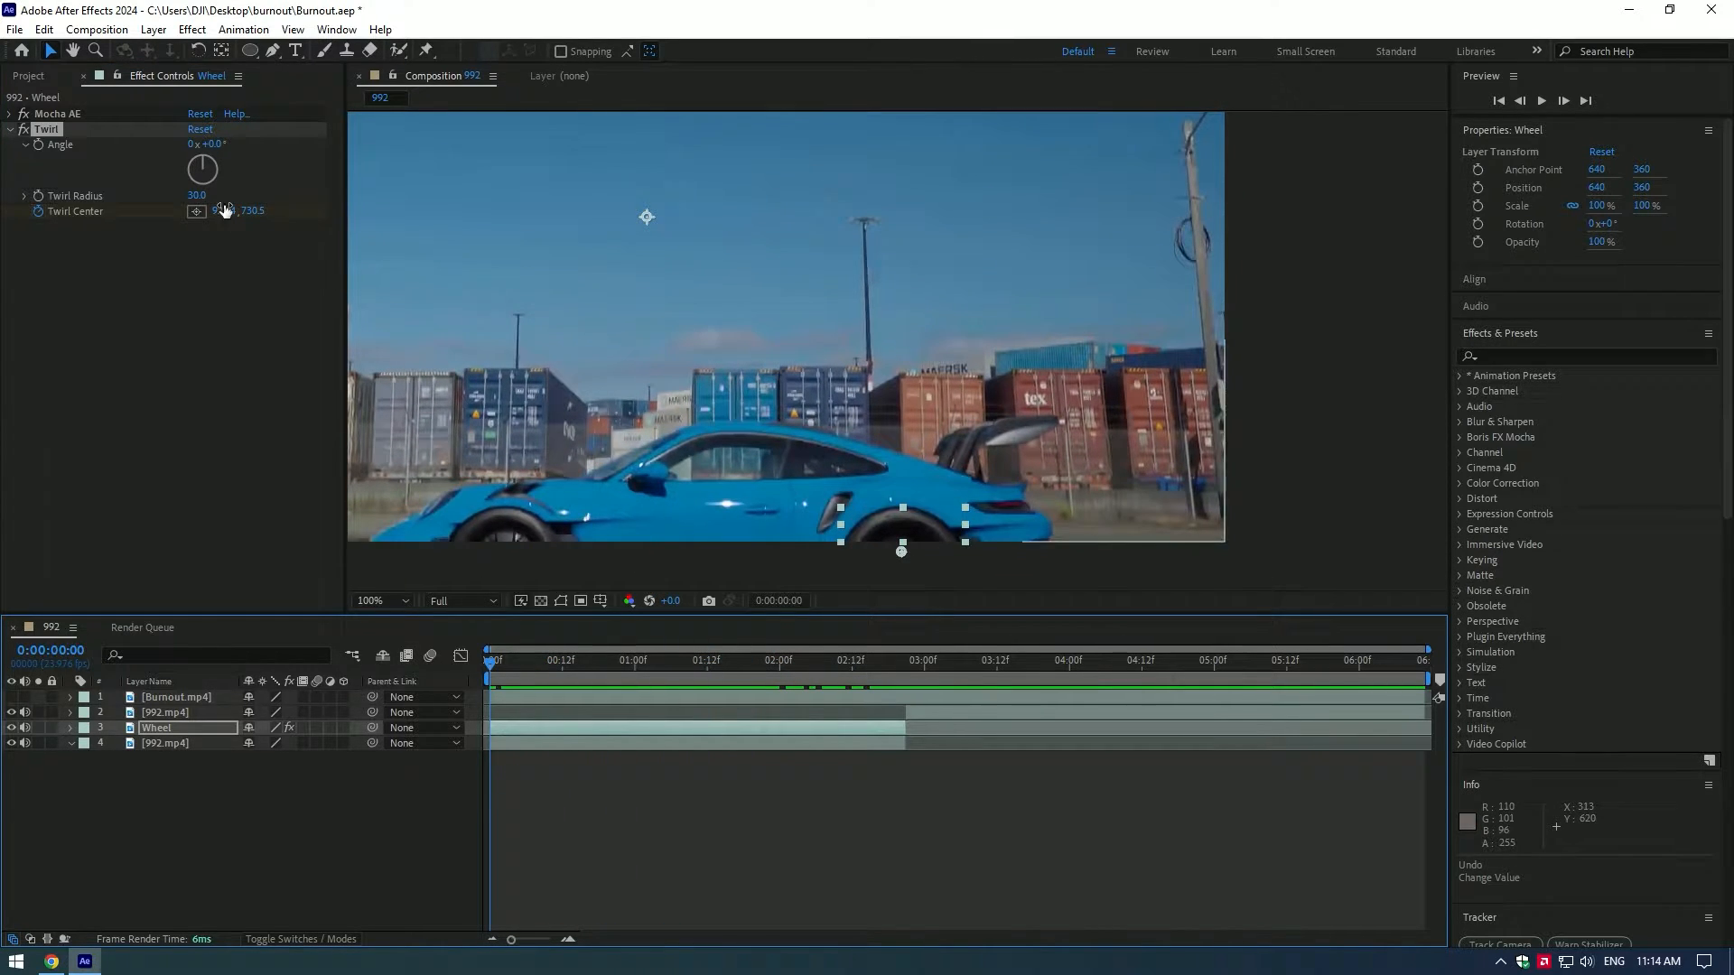
{"action": "left_click", "coordinate": [551, 661]}
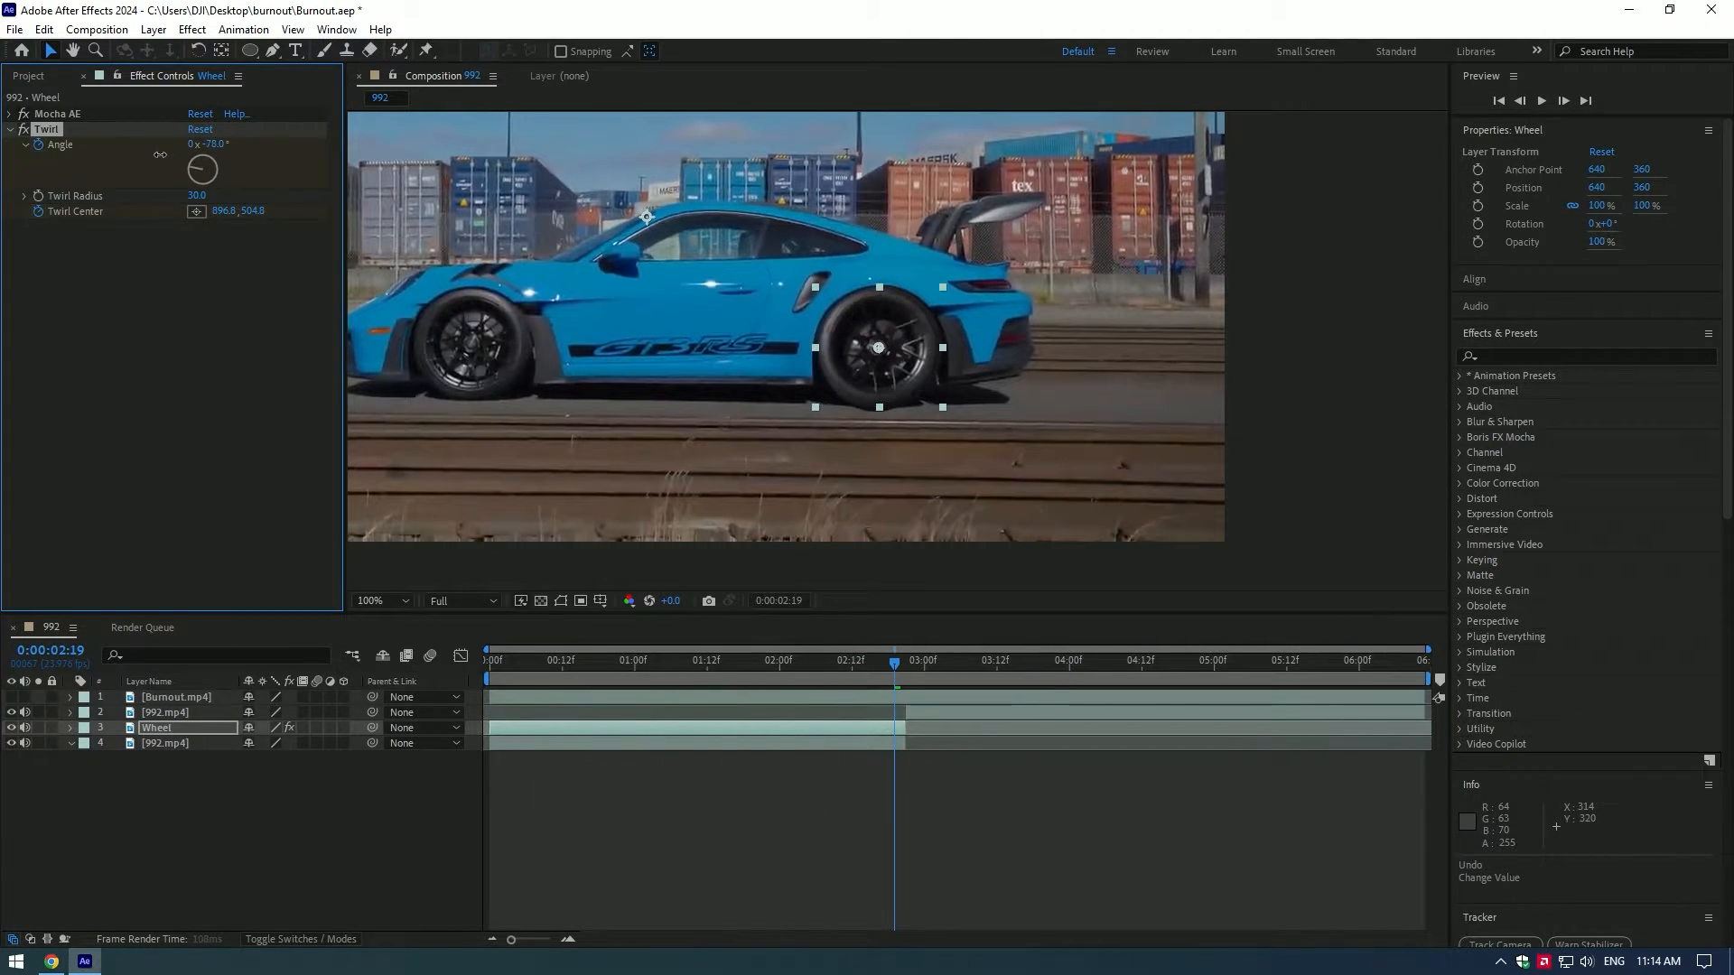
Spin the Twirl angle through several negative revolutions and set the radius to 90.
{"action": "left_click_drag", "start_coordinate": [215, 144], "coordinate": [205, 191]}
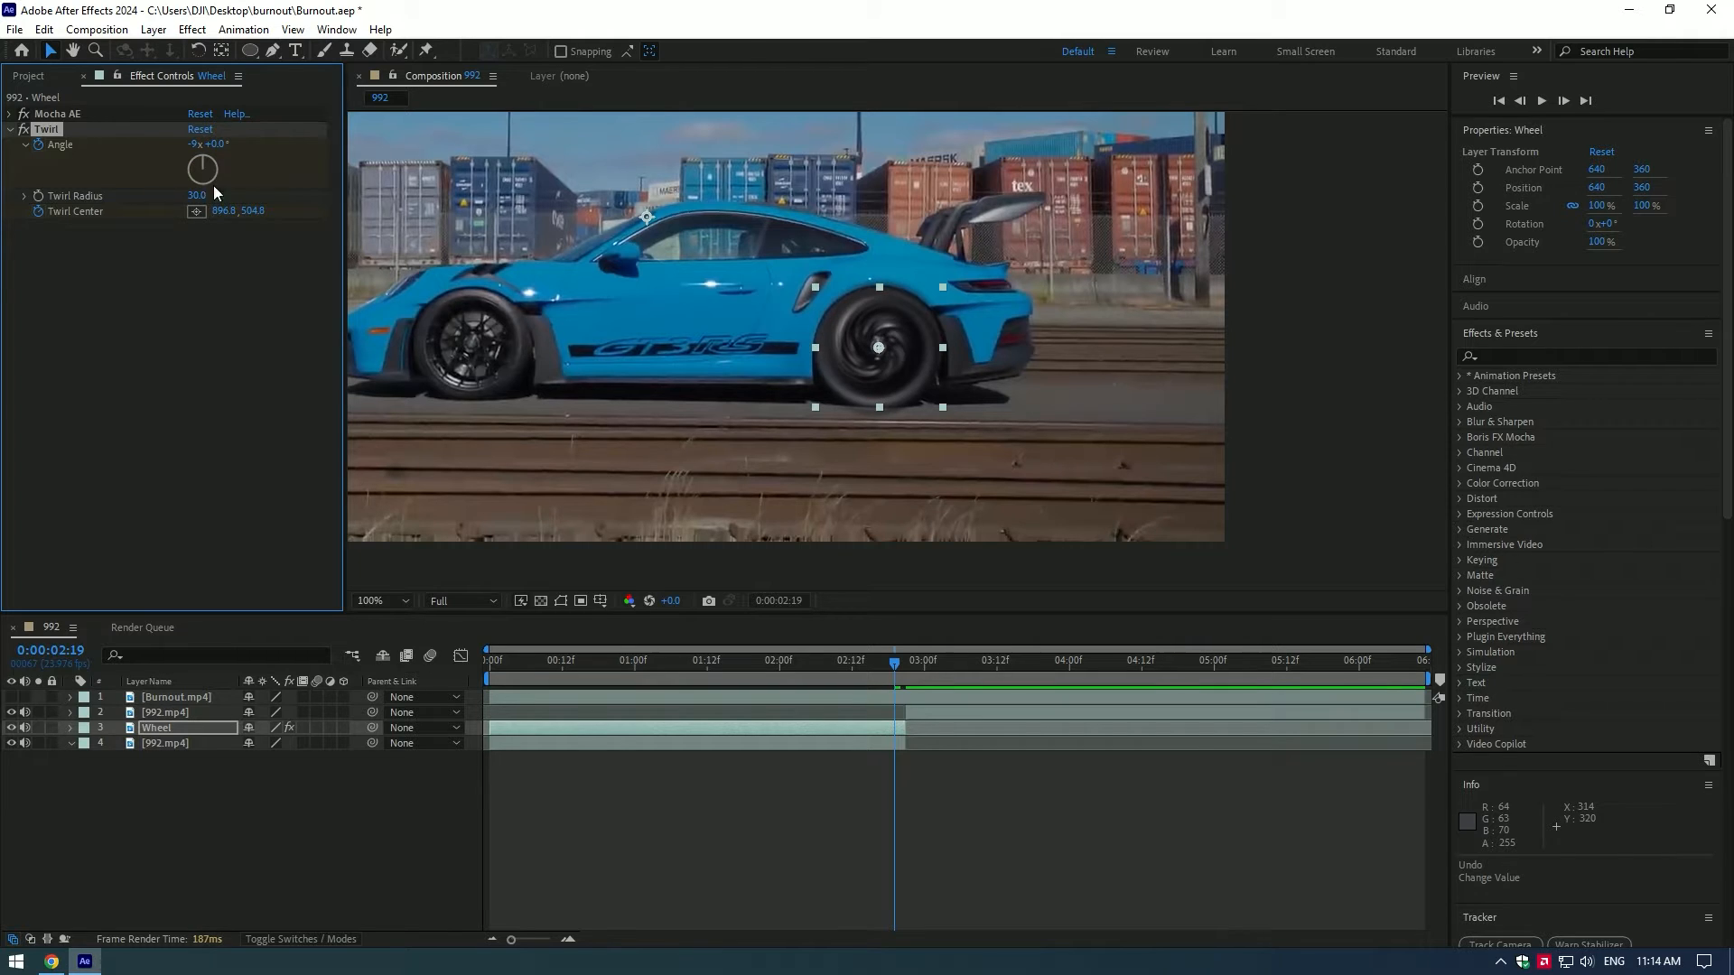
{"action": "left_click", "coordinate": [610, 661]}
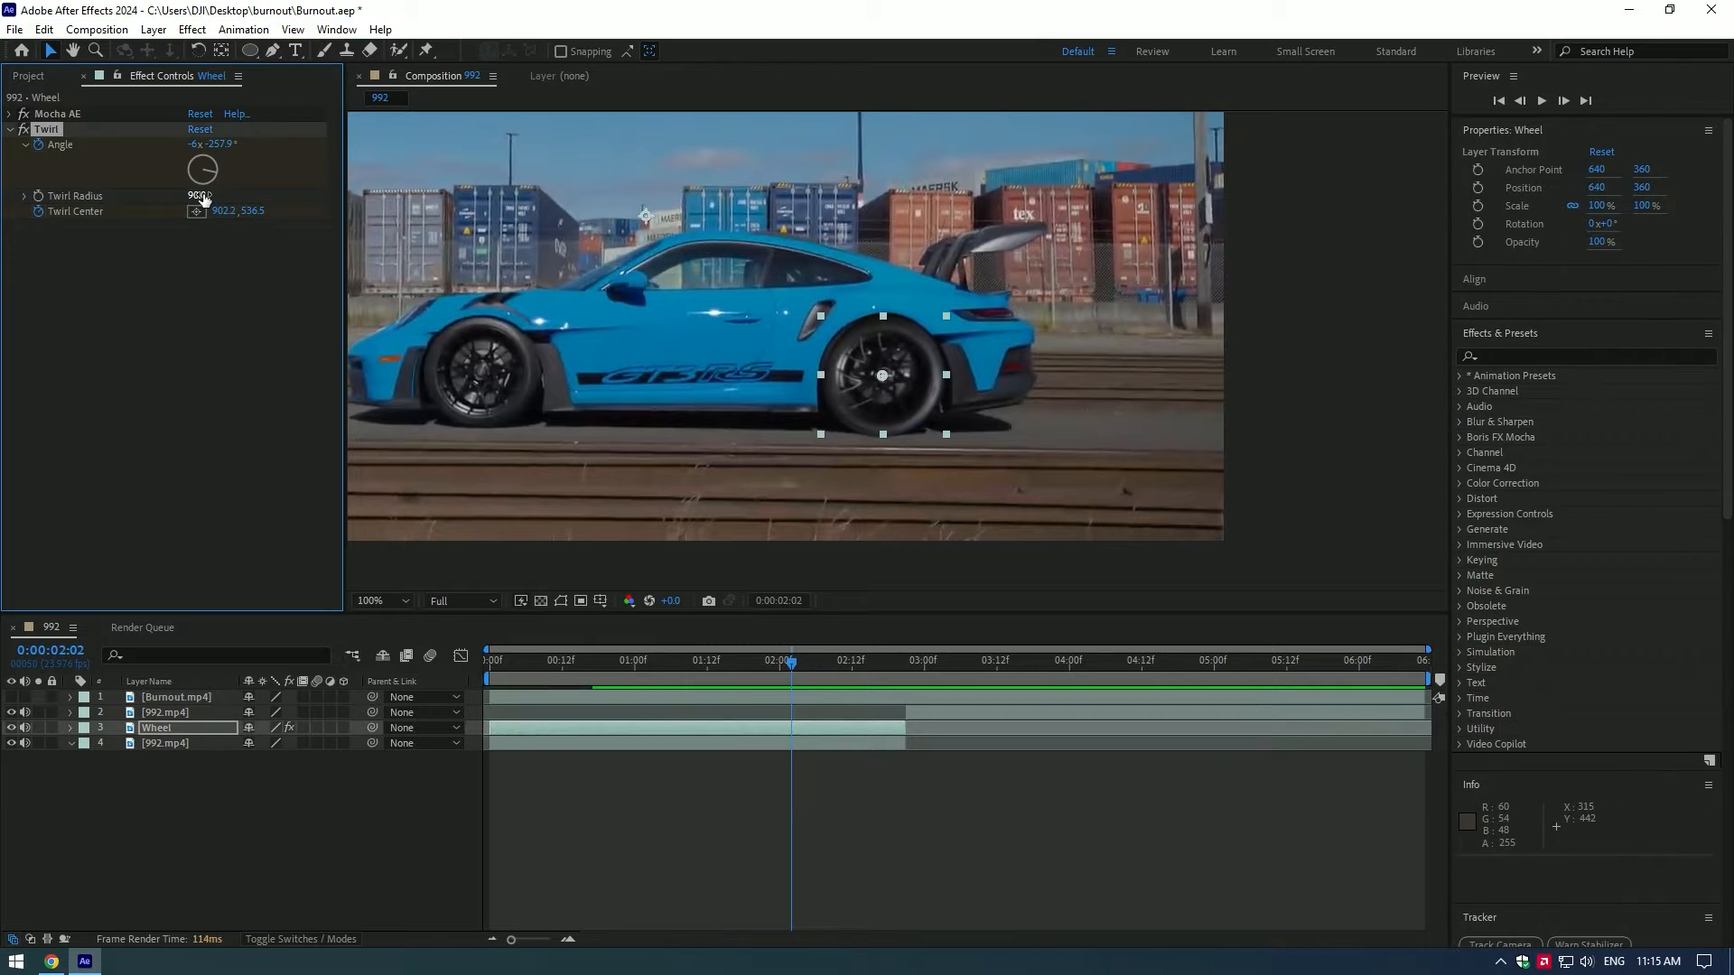
Add Radial Blur to the wheel, centre it on the hub and set its amount to 52.
{"action": "type", "text": "radi"}
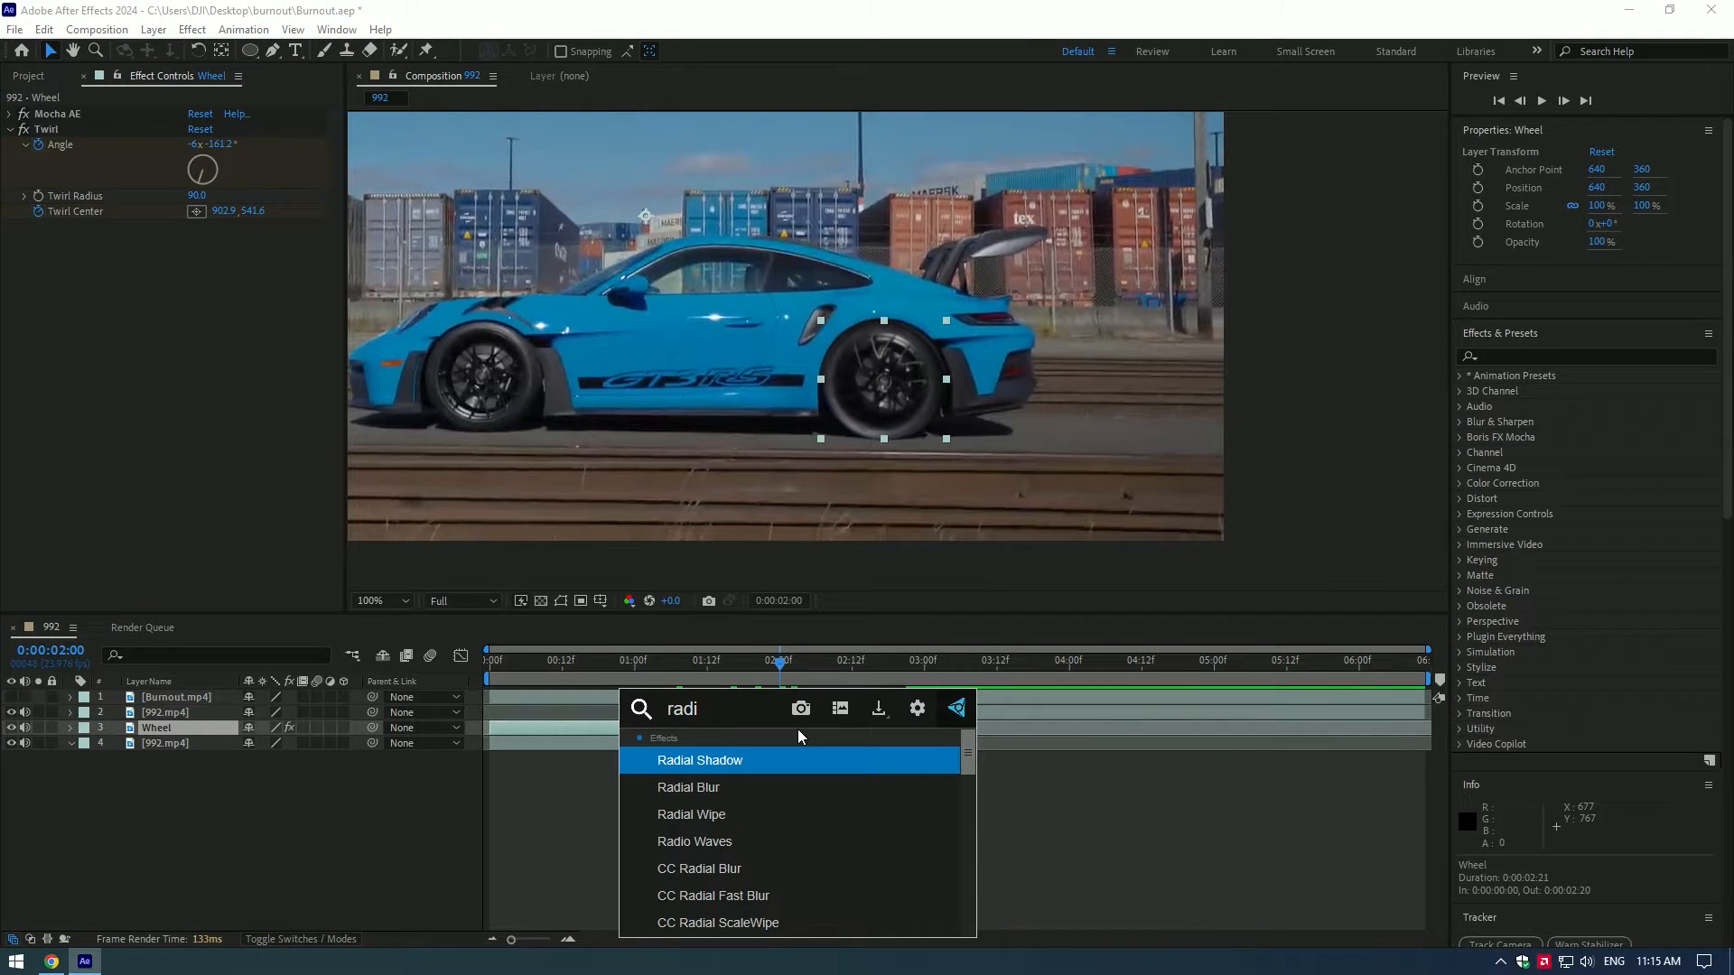
{"action": "double_click", "coordinate": [688, 788]}
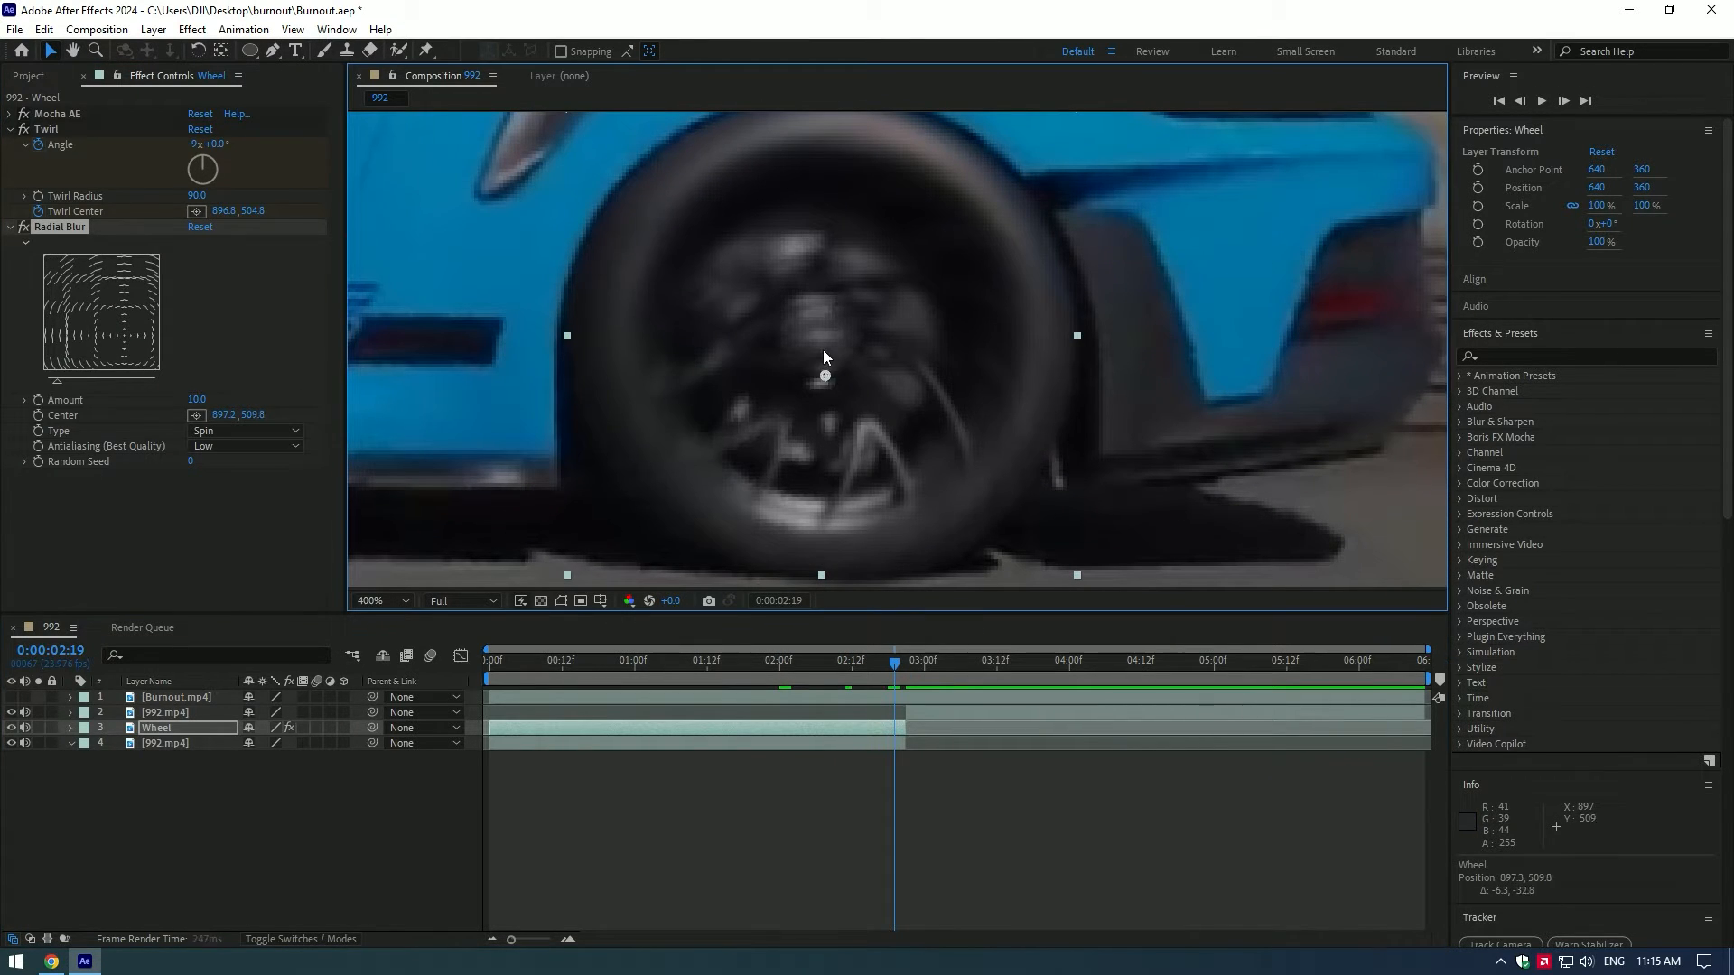
{"action": "left_click_drag", "start_coordinate": [824, 376], "coordinate": [818, 336]}
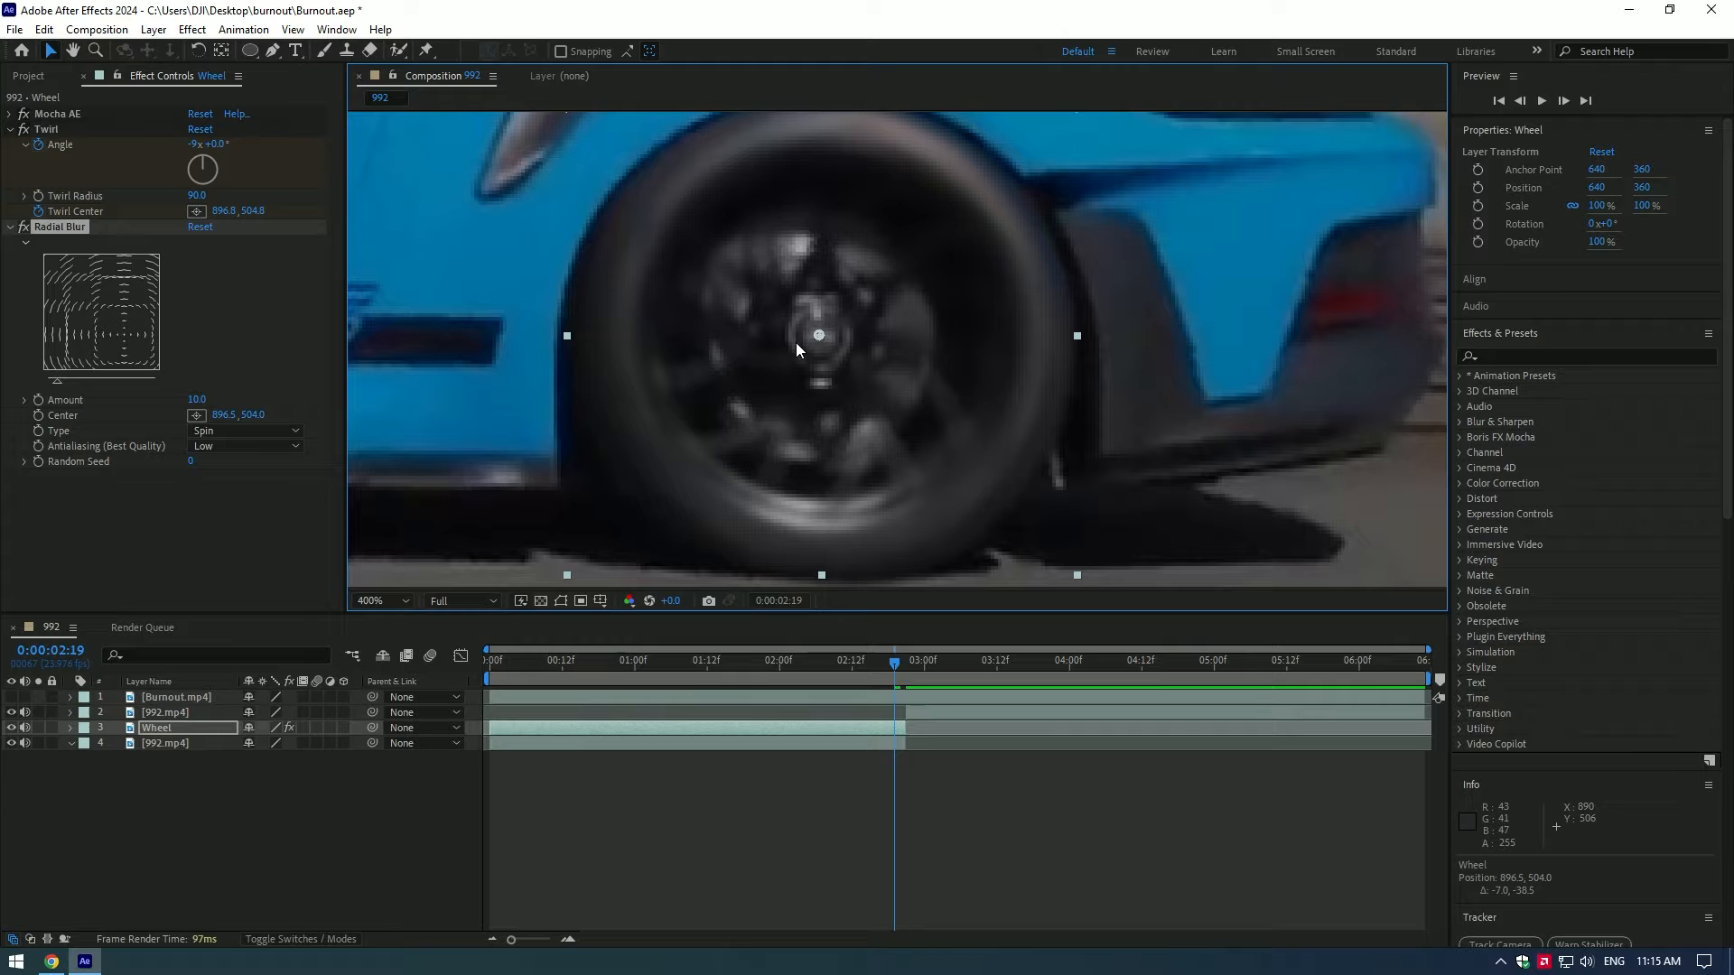
{"action": "mouse_move", "coordinate": [525, 525]}
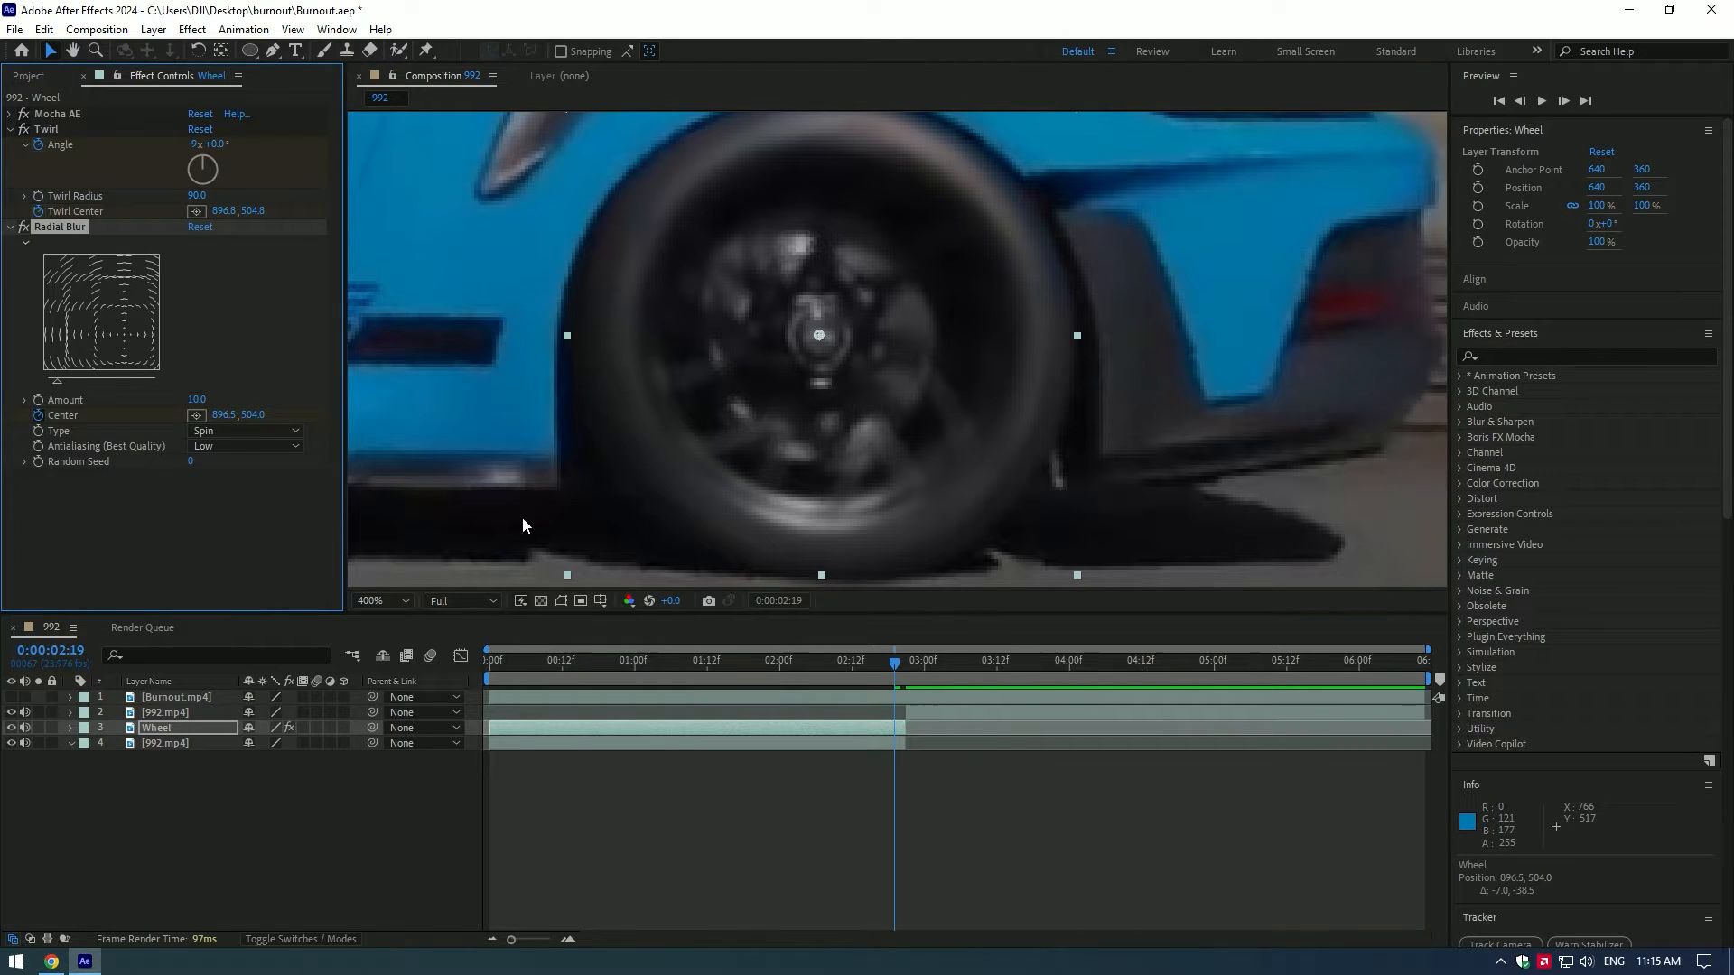
{"action": "left_click", "coordinate": [844, 661]}
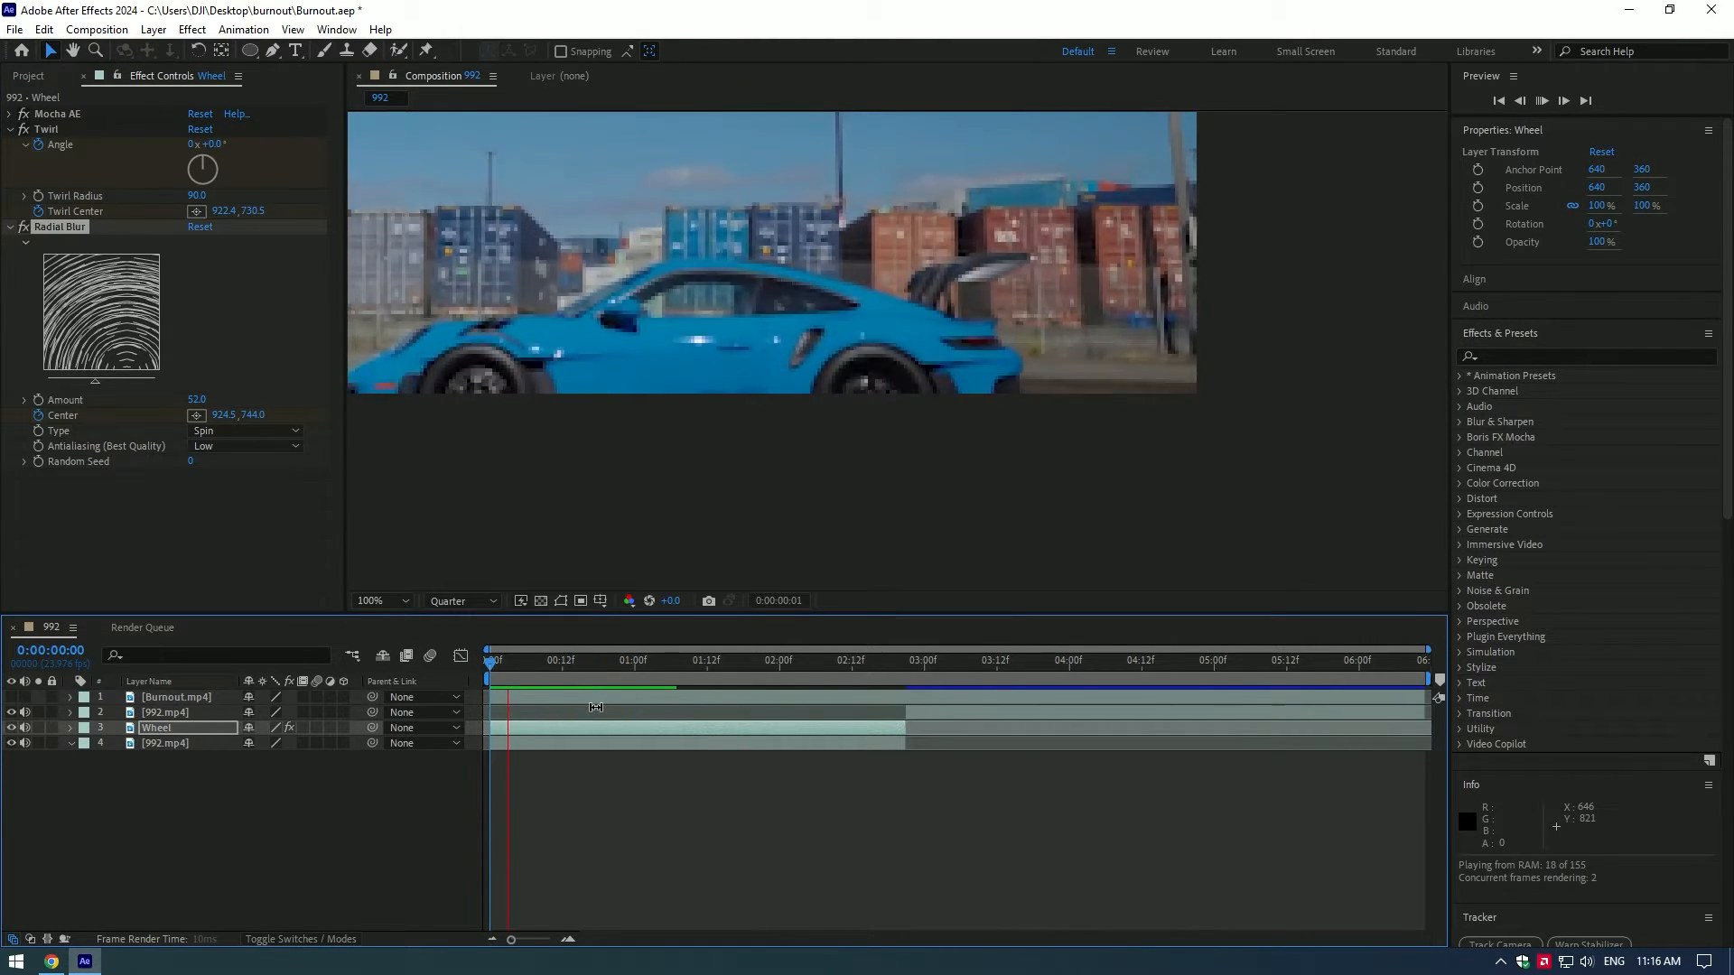
Show the Burnout.mp4 smoke layer and apply Keylight (1.2) to key out its green screen.
{"action": "left_click", "coordinate": [175, 697]}
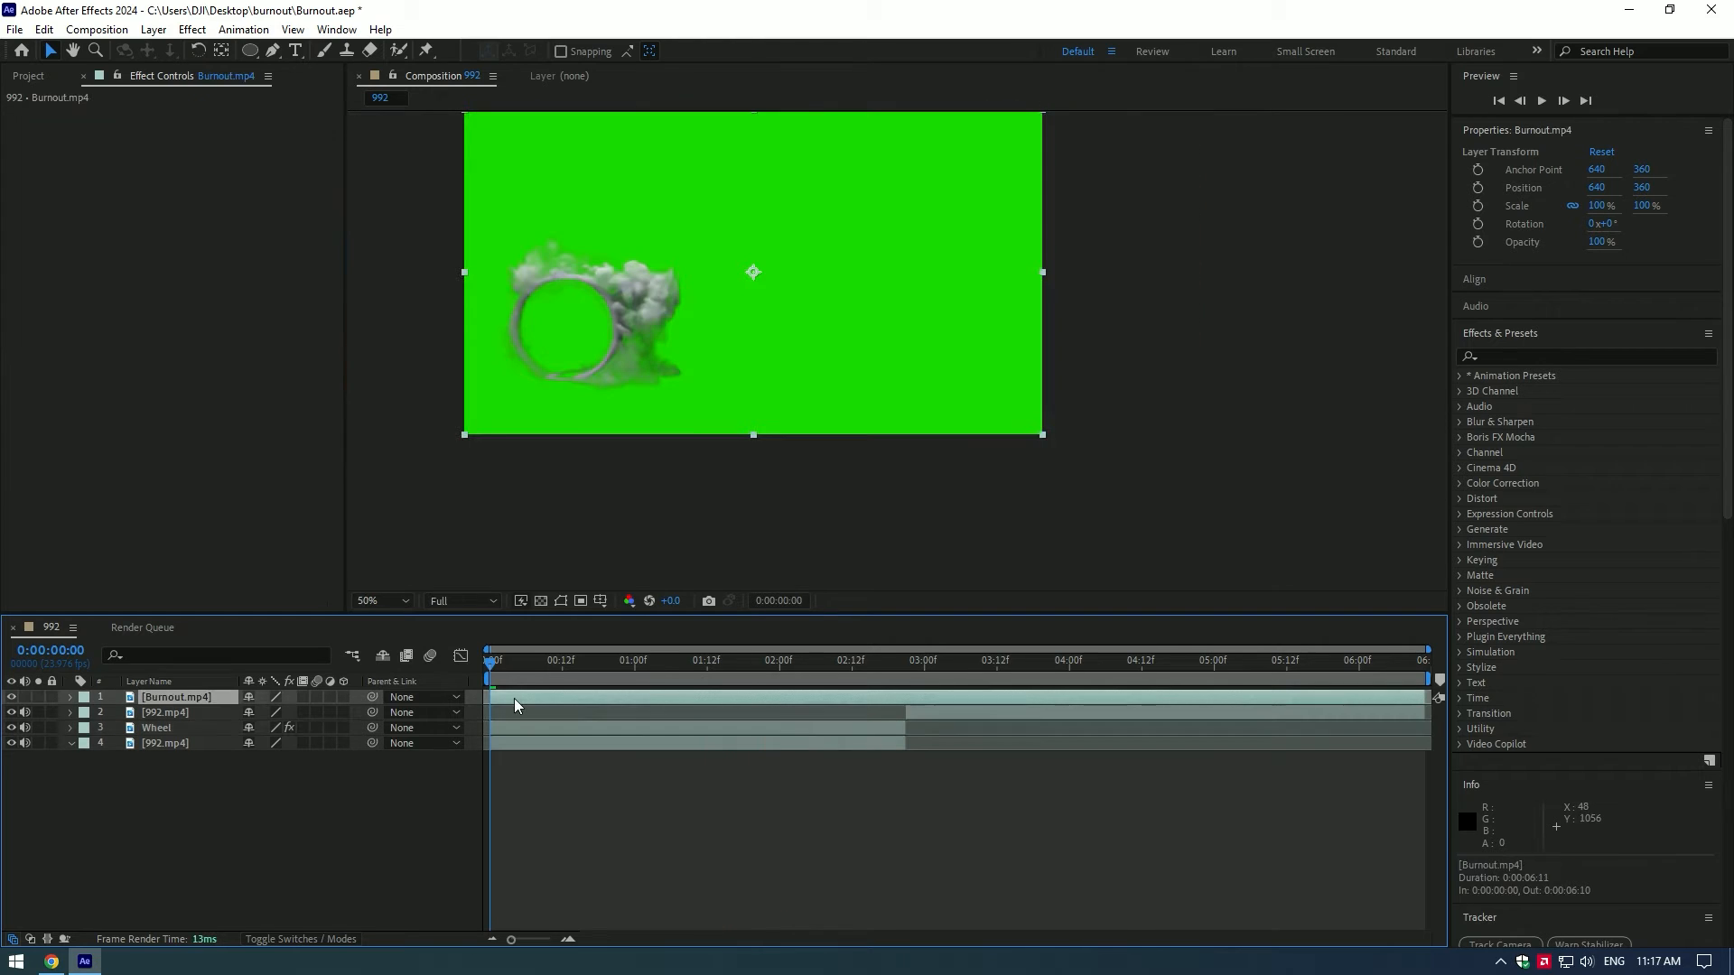
{"action": "type", "text": "key"}
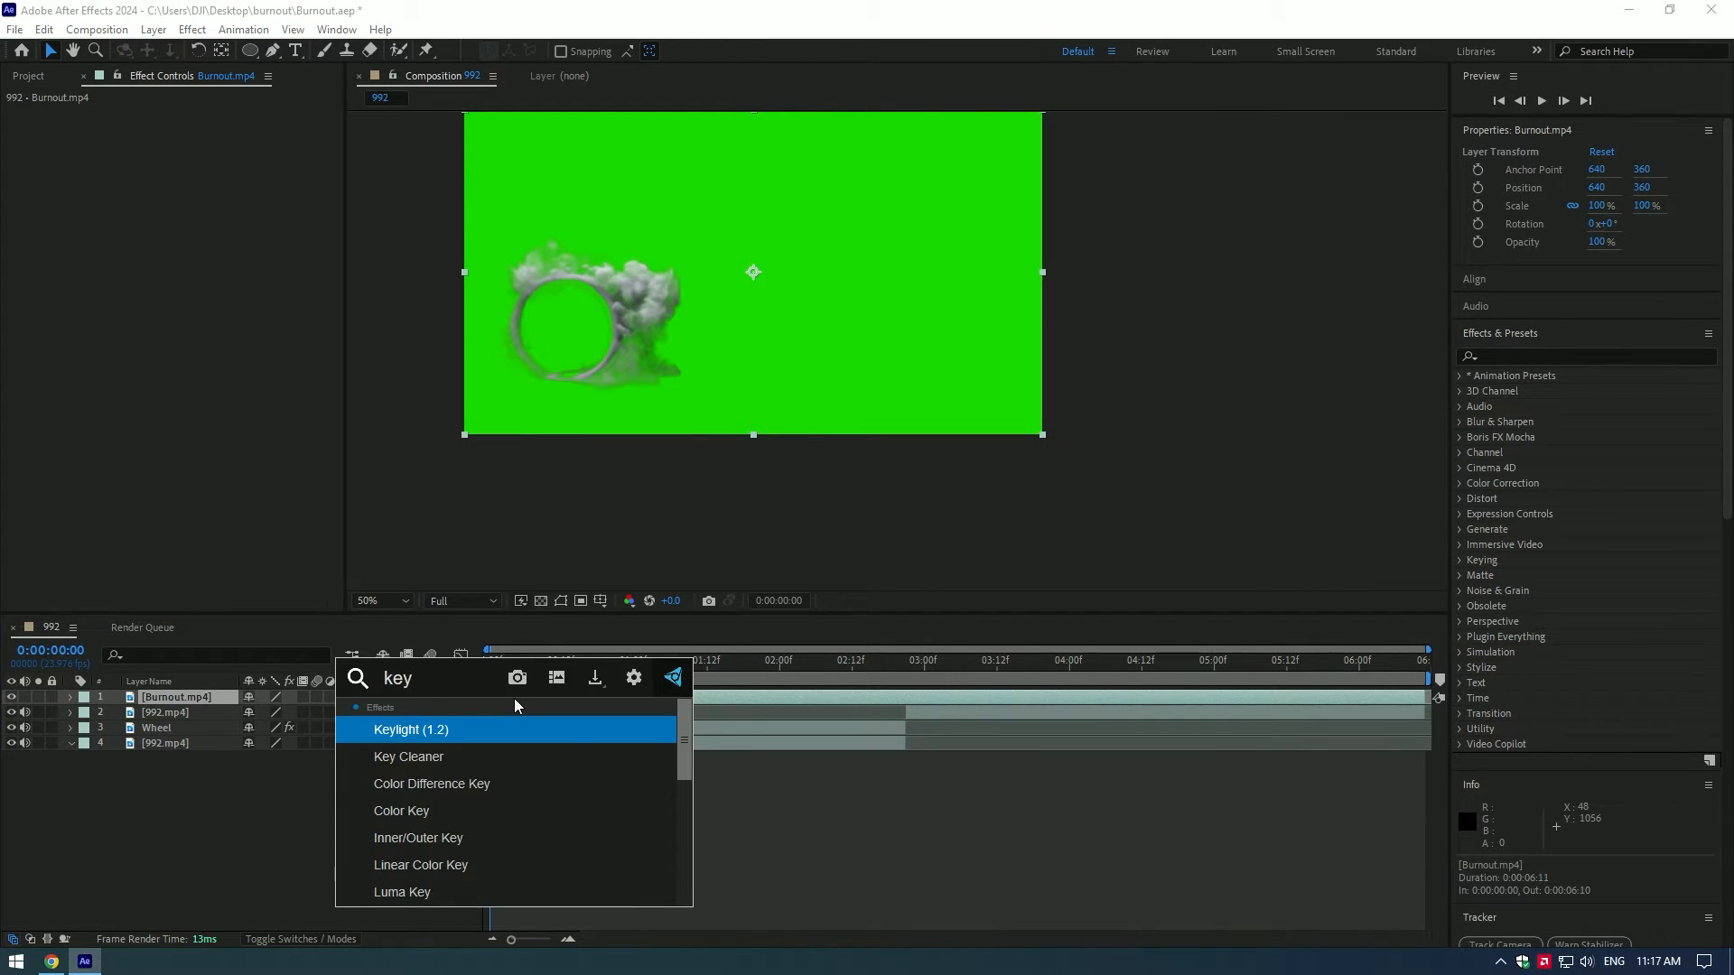
{"action": "double_click", "coordinate": [412, 728]}
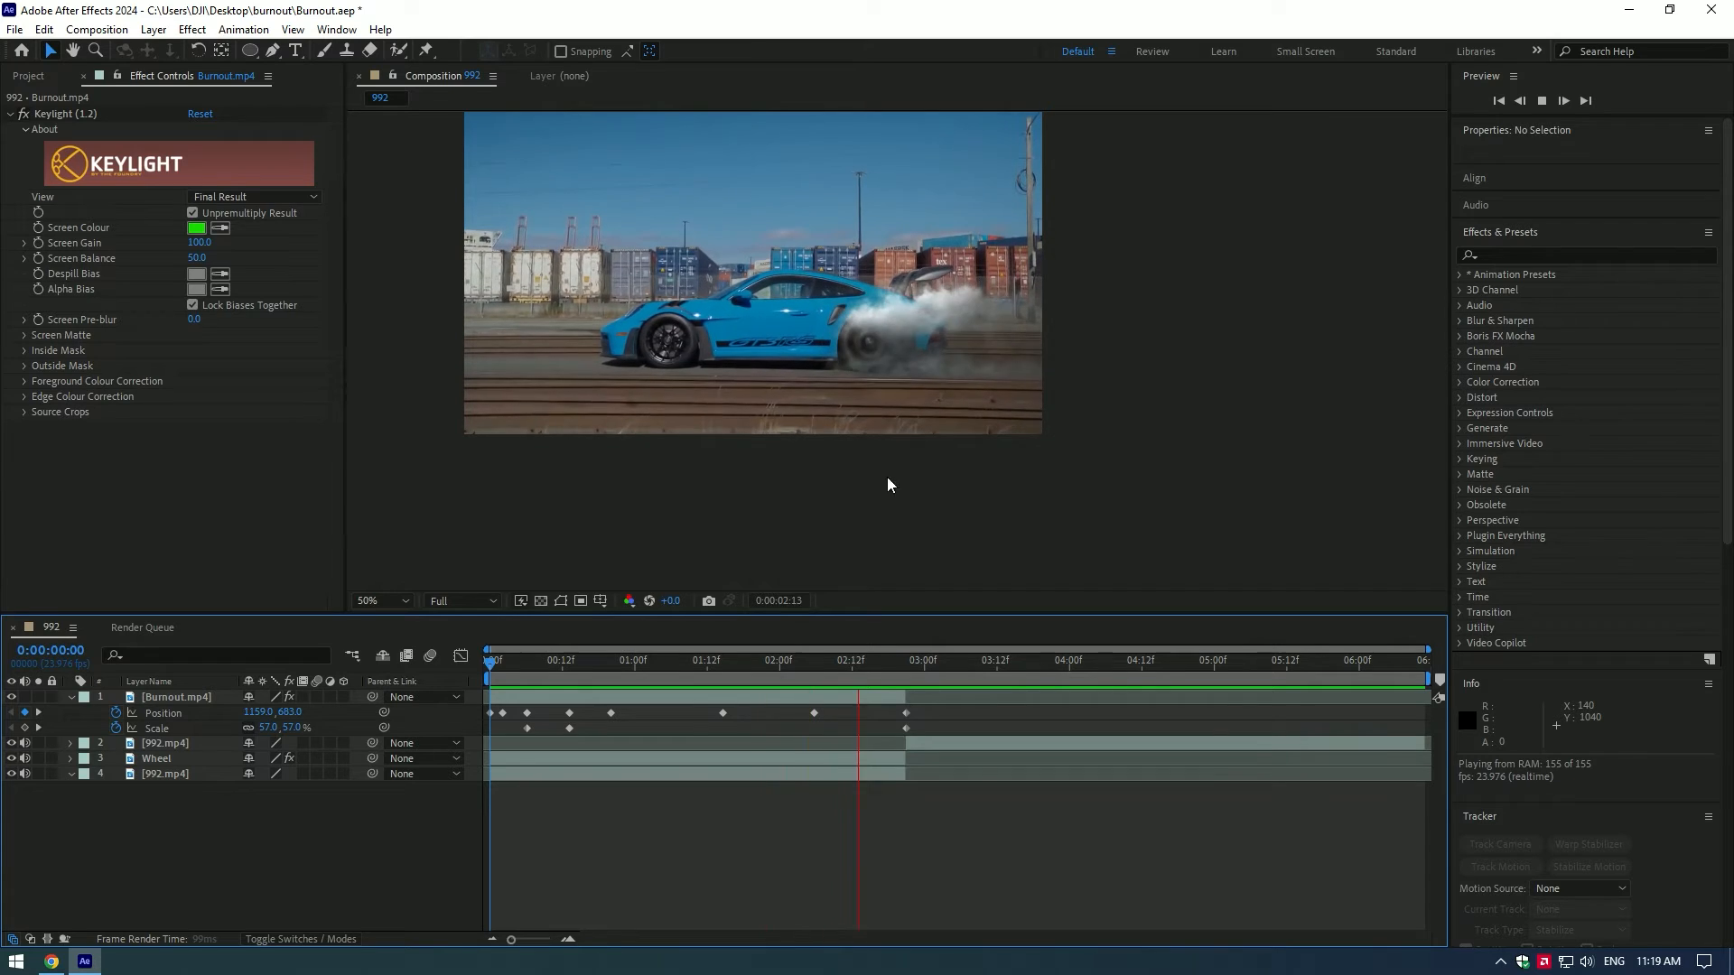
Select the composition's layers to be pre-composed.
{"action": "left_click", "coordinate": [766, 661]}
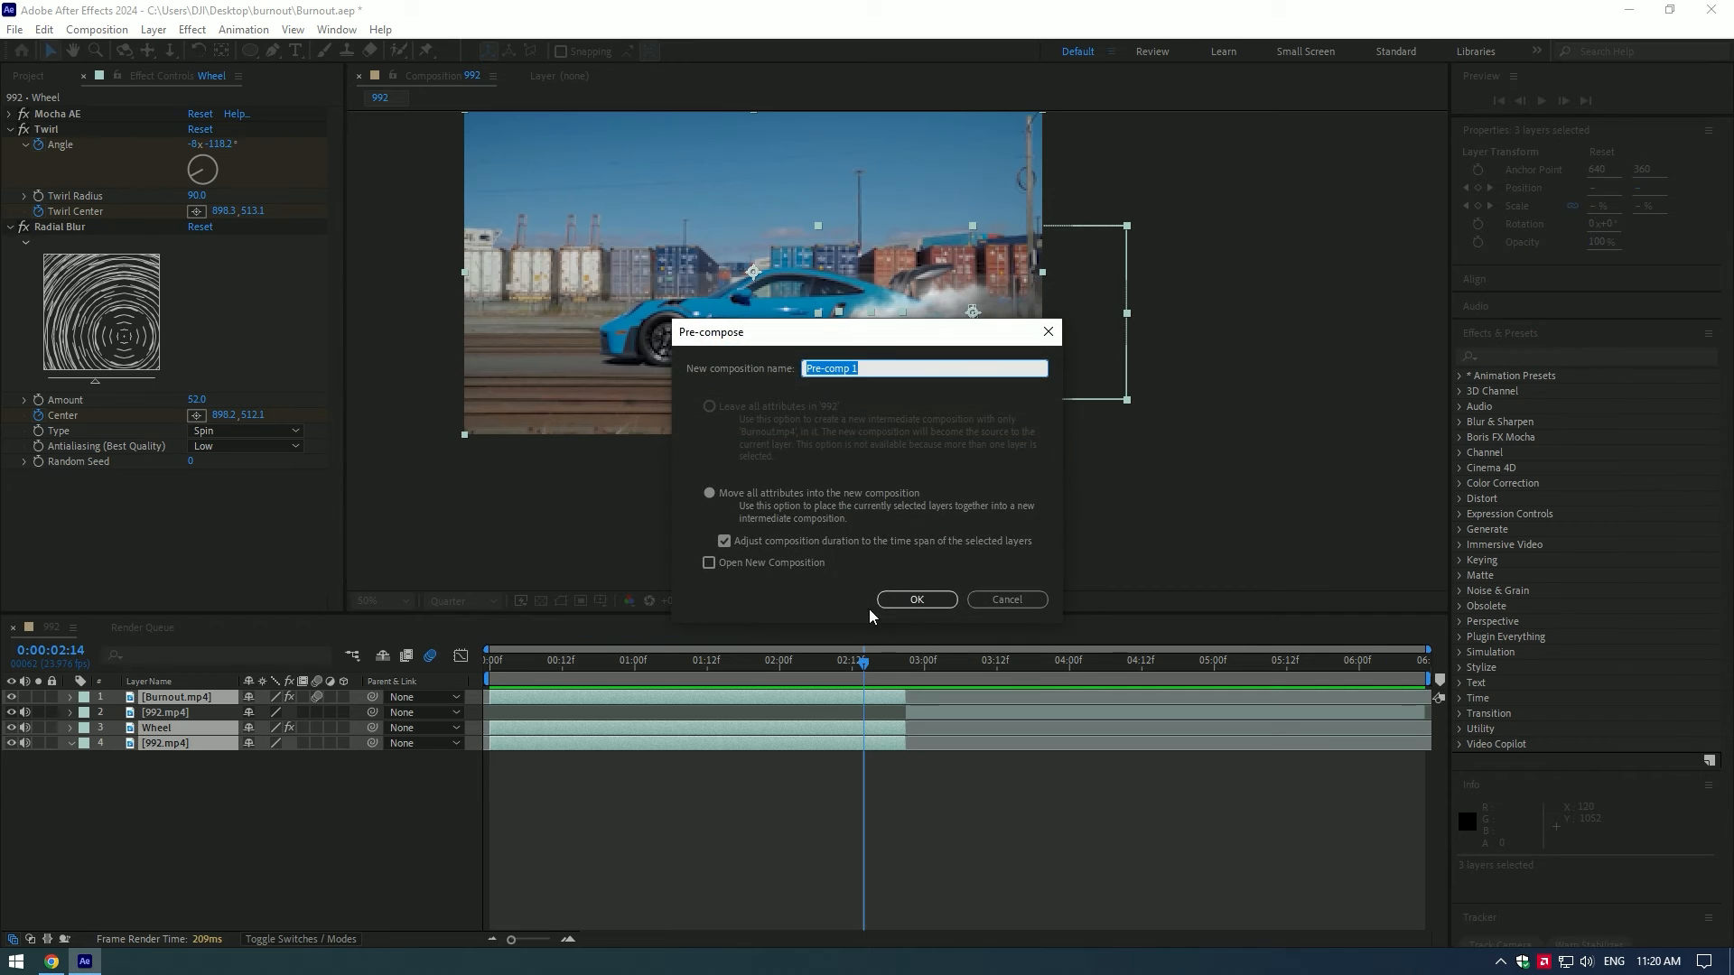
Confirm Pre-comp 1 and expand the Twitch effect's Enable group to turn on Blur.
{"action": "left_click", "coordinate": [915, 599]}
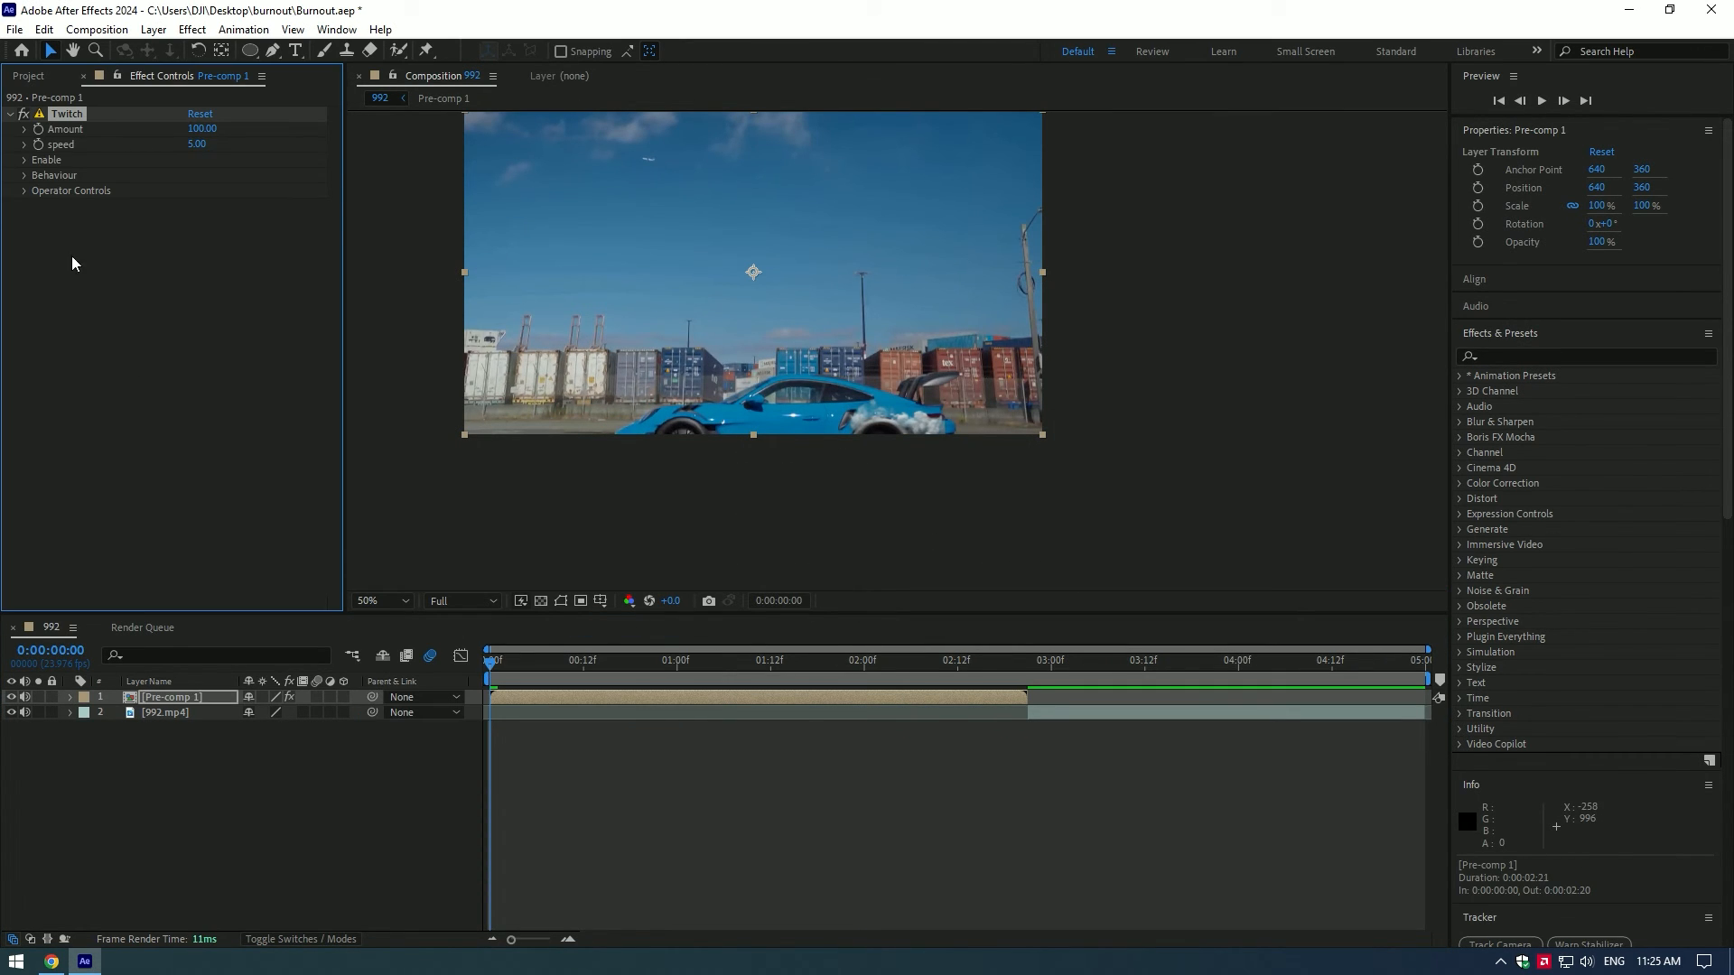
{"action": "left_click", "coordinate": [24, 159]}
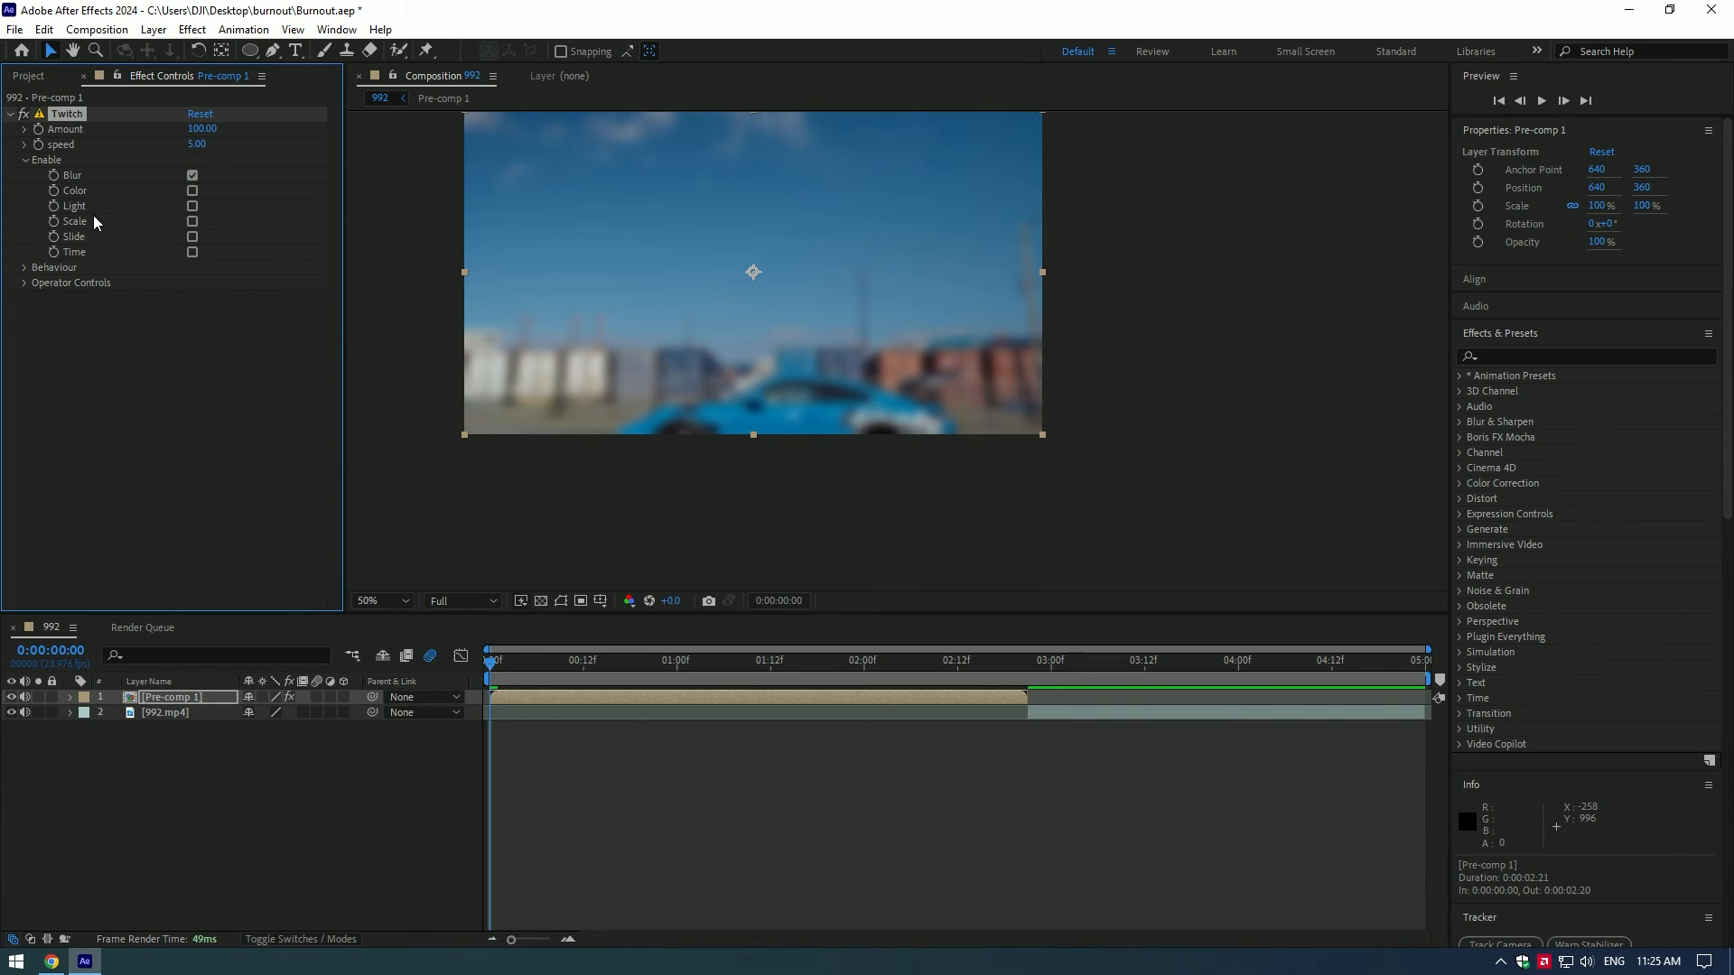